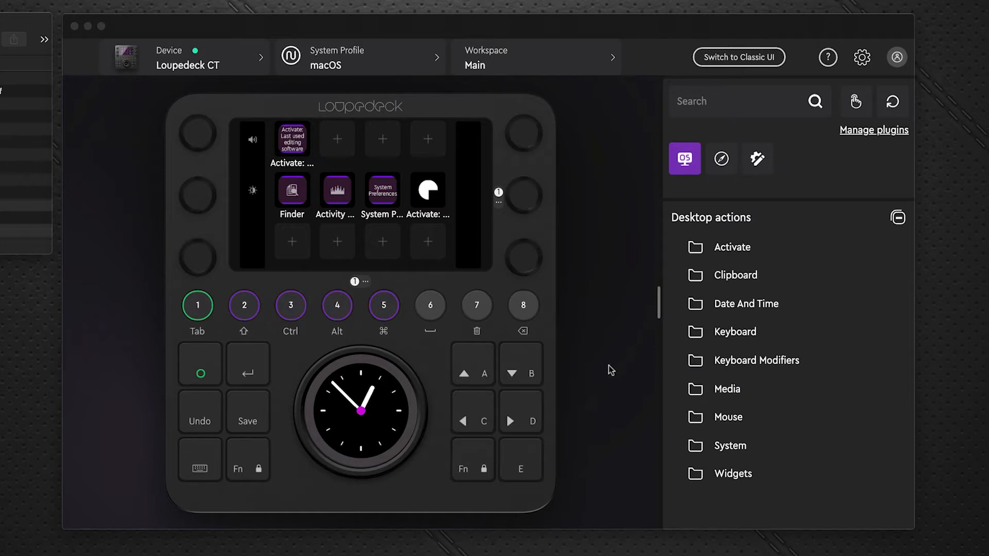
pyautogui.moveTo(245, 171)
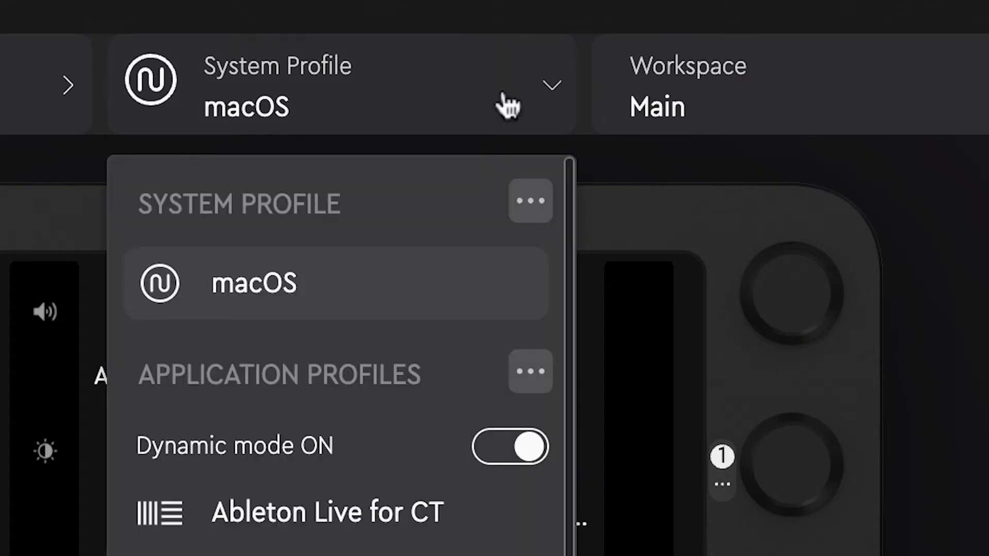
# - Scroll the application profiles list down to the Import profile option
pyautogui.scroll(-3)
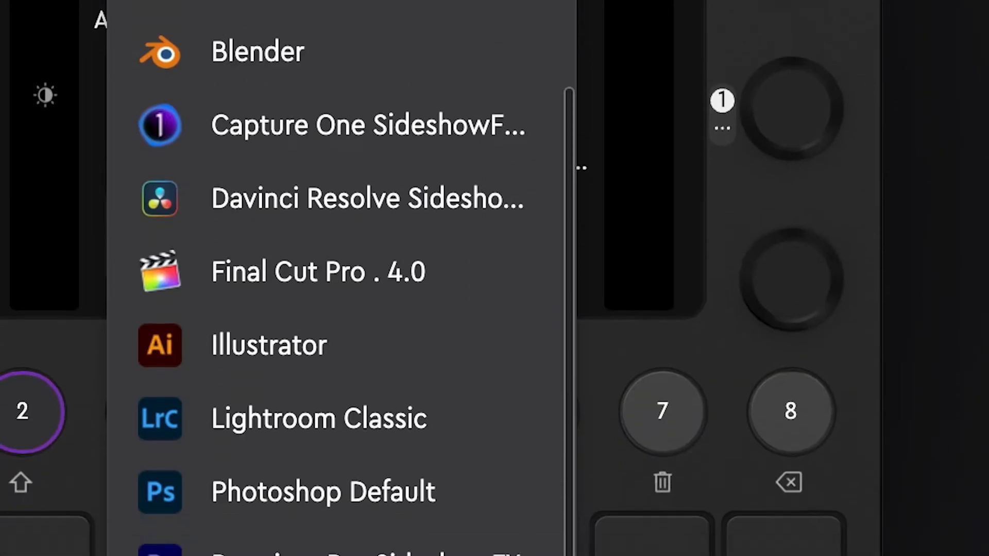
pyautogui.scroll(-3)
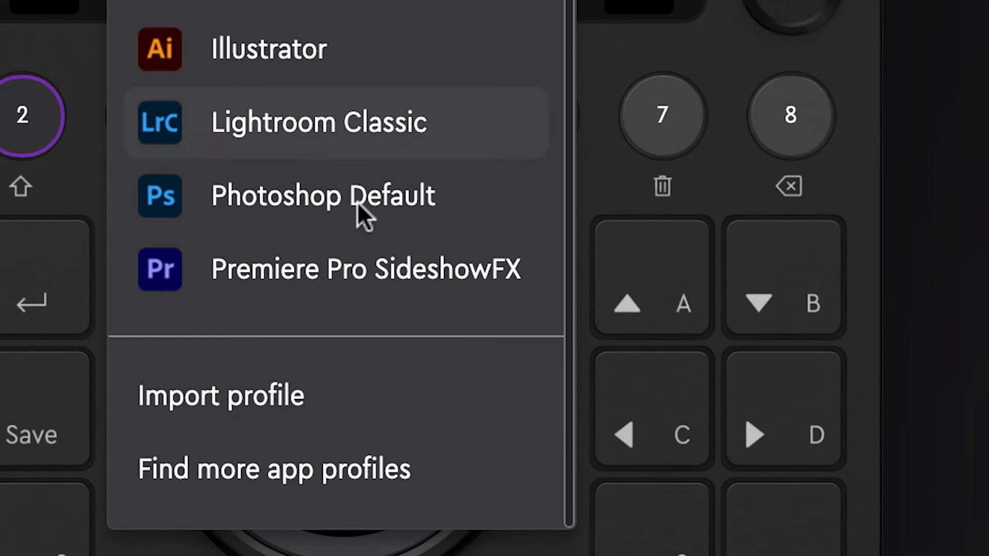
pyautogui.moveTo(281, 388)
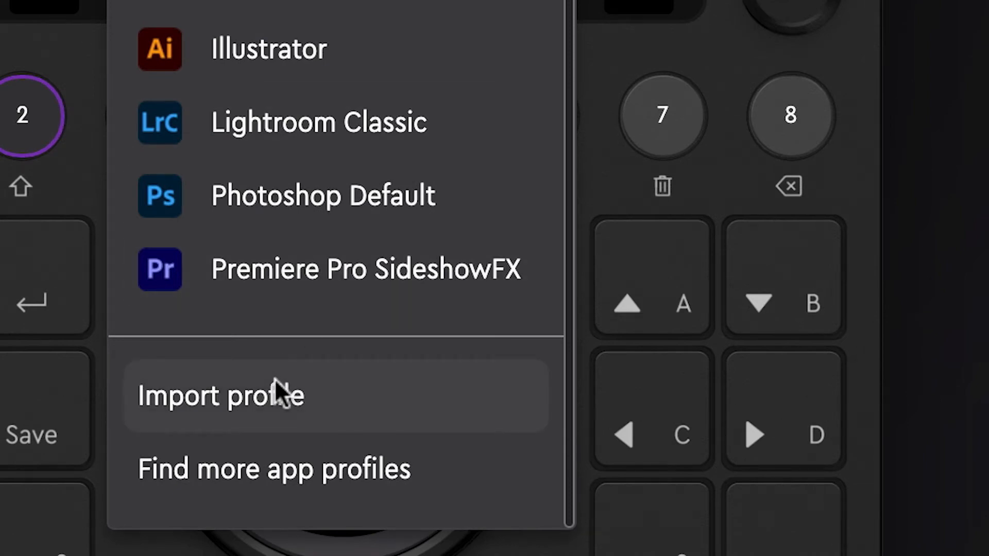
# - Import 'Photoshop Pro SideshowFX CT Mac.lp4' from the Mac folder as profile 'Photoshop SideshowFX Mac'
pyautogui.click(219, 395)
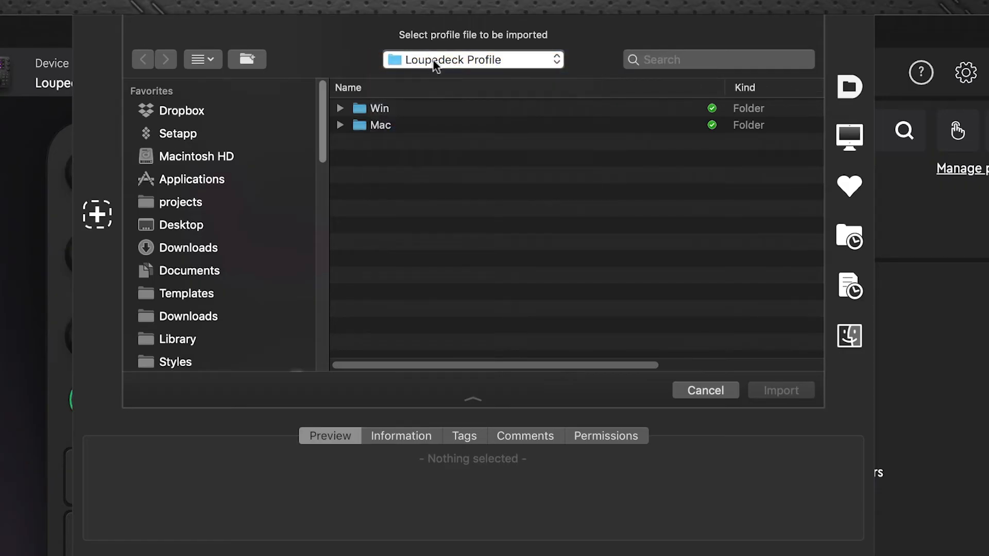
pyautogui.moveTo(310, 135)
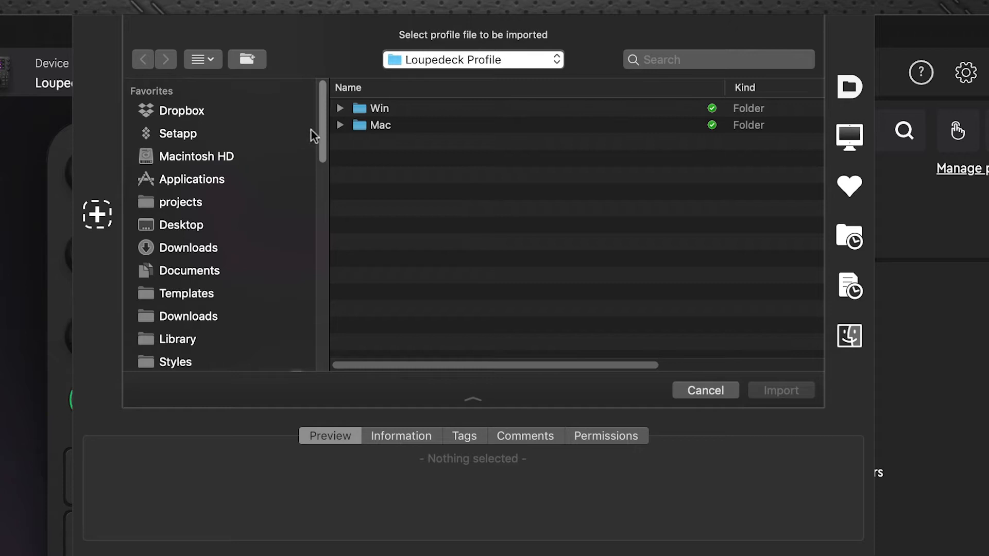
pyautogui.click(340, 125)
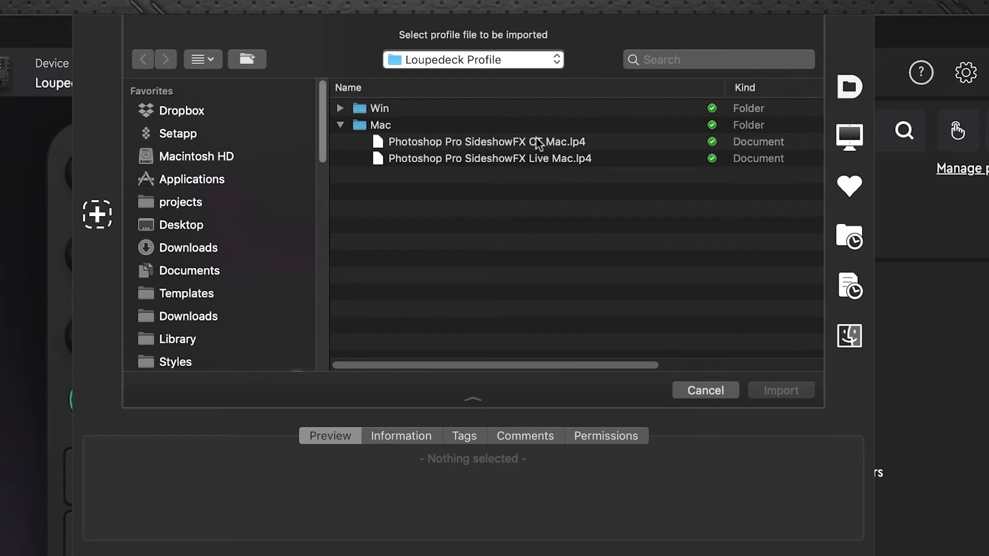
pyautogui.moveTo(583, 162)
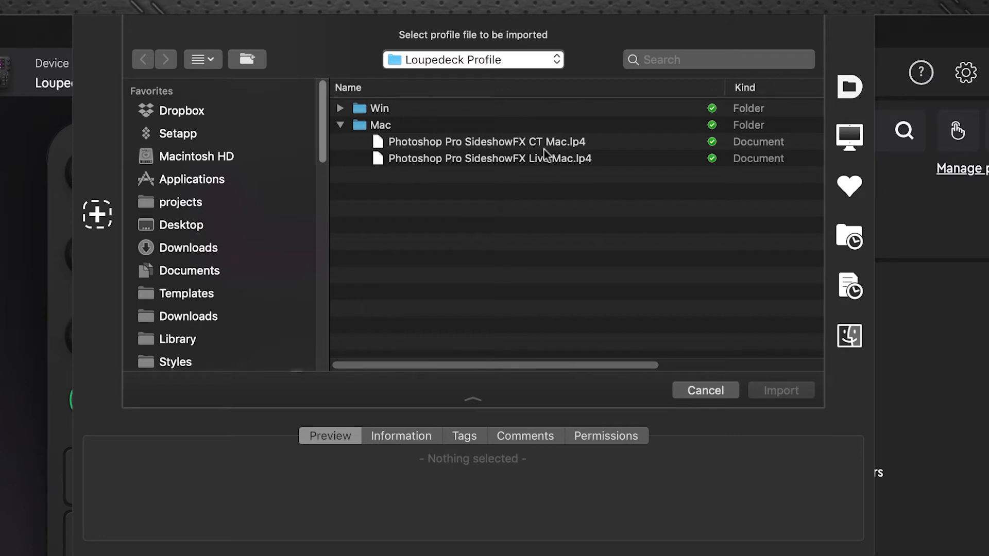
pyautogui.click(487, 141)
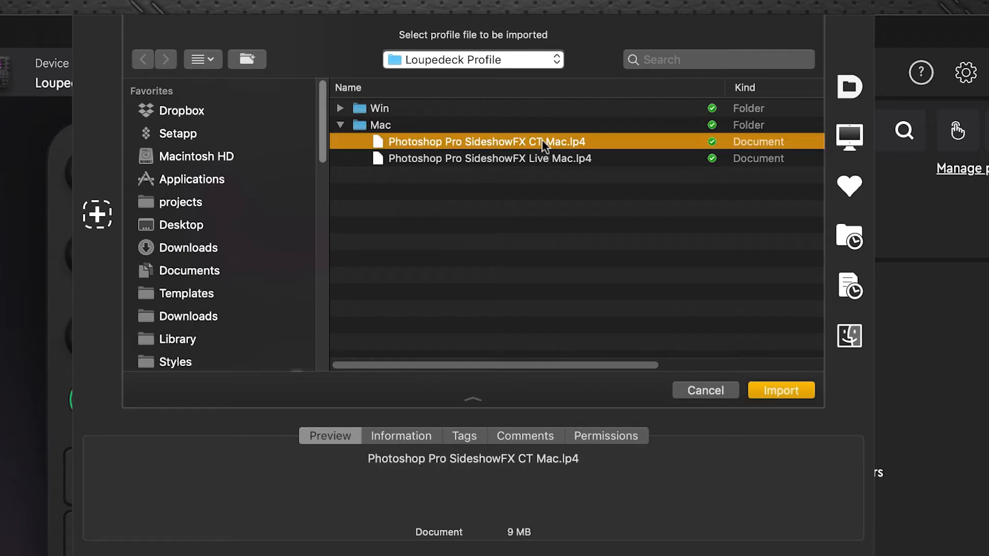
pyautogui.click(780, 390)
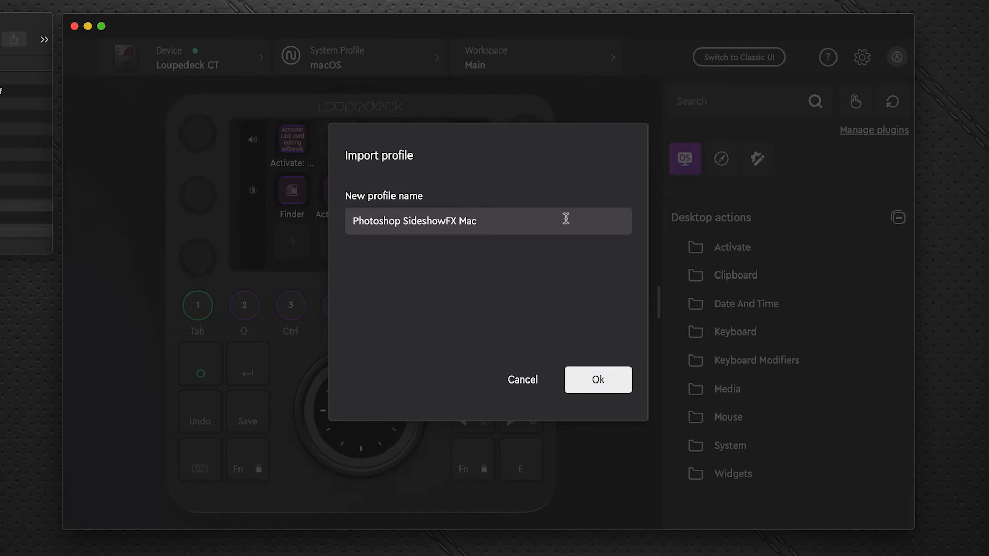
pyautogui.click(596, 380)
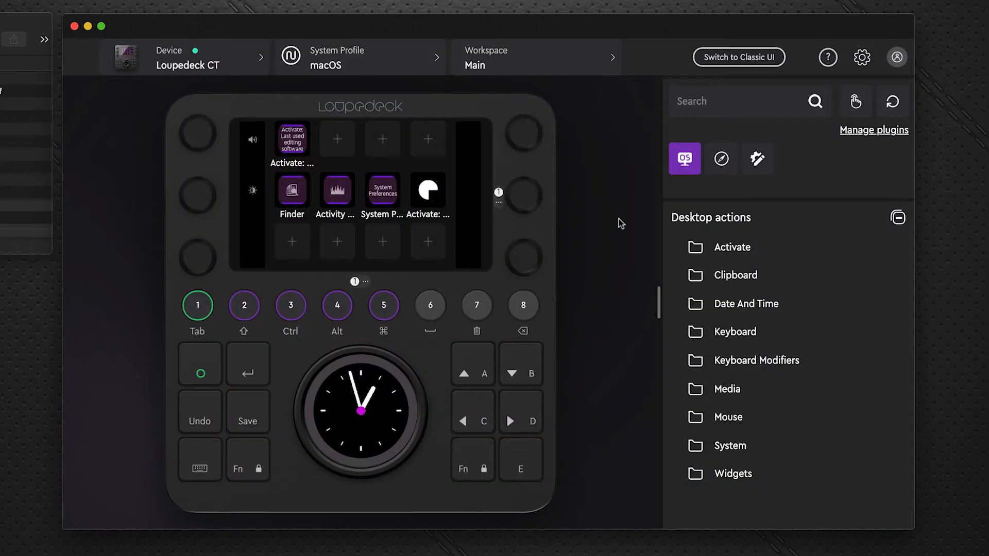
pyautogui.click(359, 56)
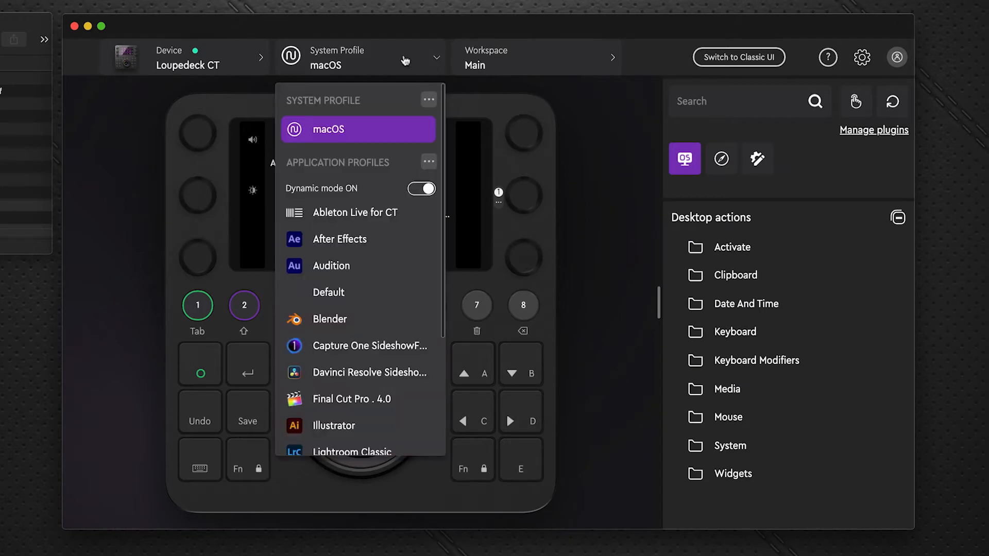
pyautogui.scroll(-3)
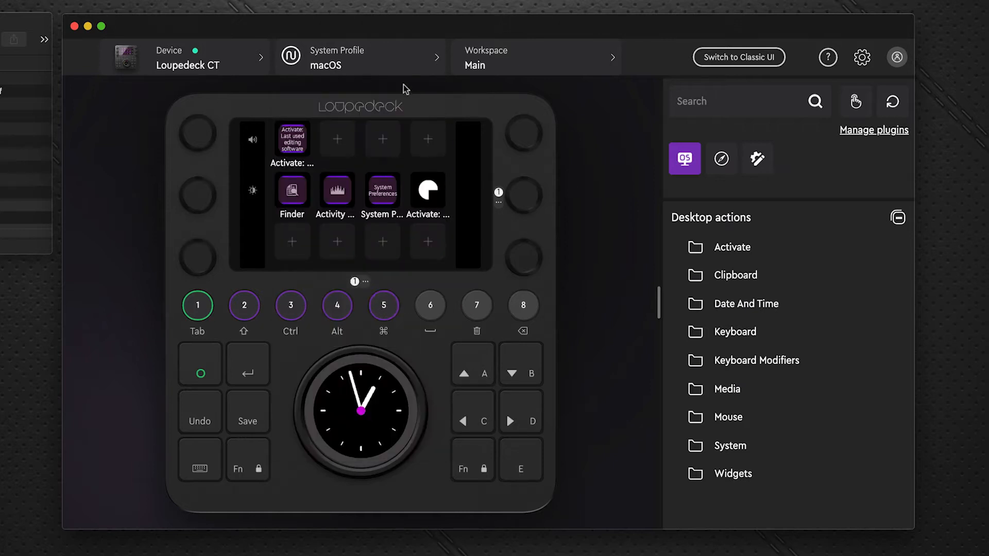
pyautogui.click(361, 57)
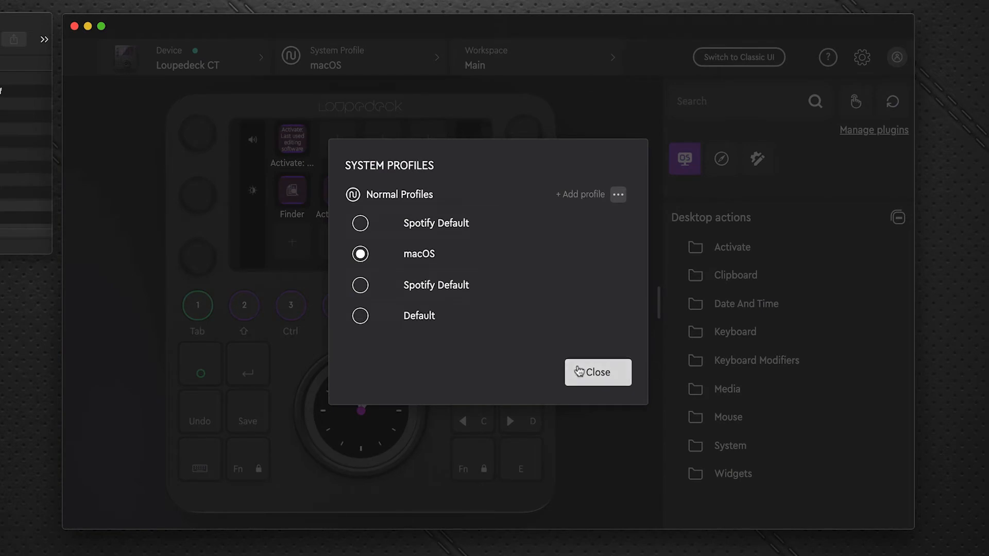
pyautogui.click(596, 372)
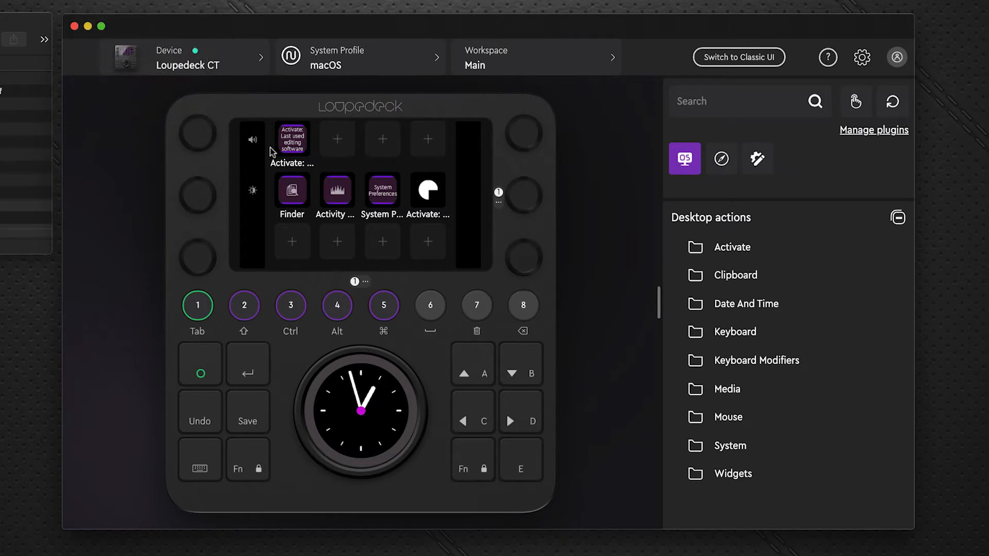
pyautogui.write('loupe')
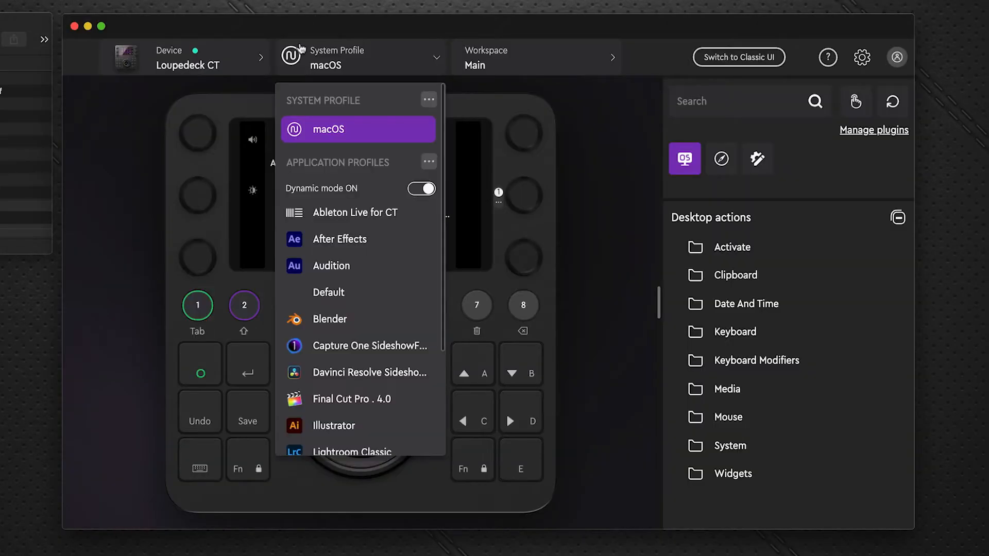
pyautogui.scroll(-3)
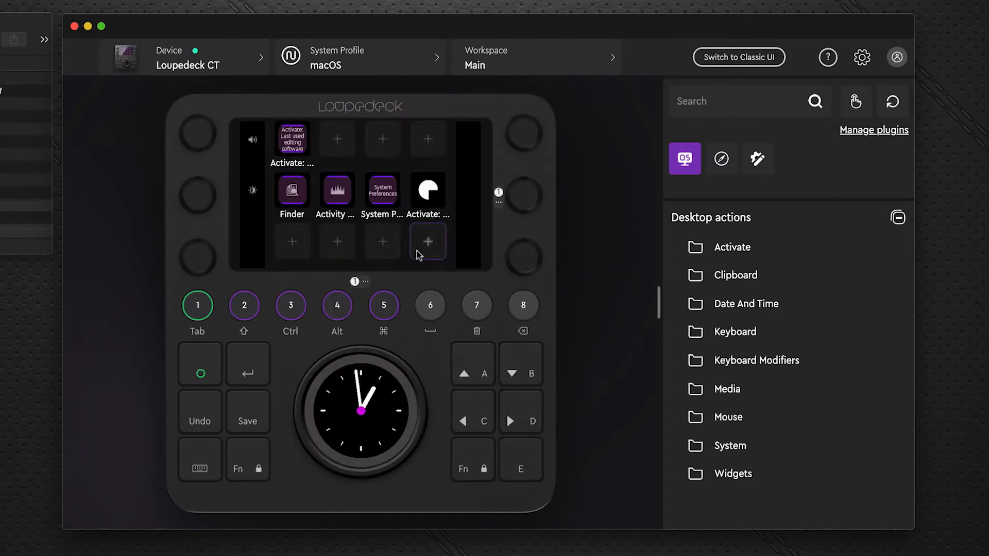
pyautogui.moveTo(619, 362)
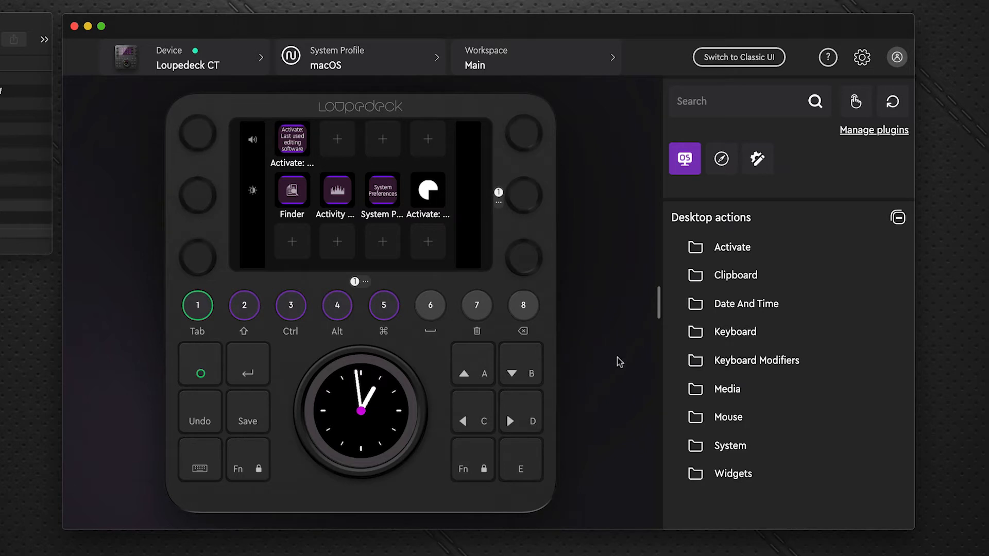
pyautogui.moveTo(588, 421)
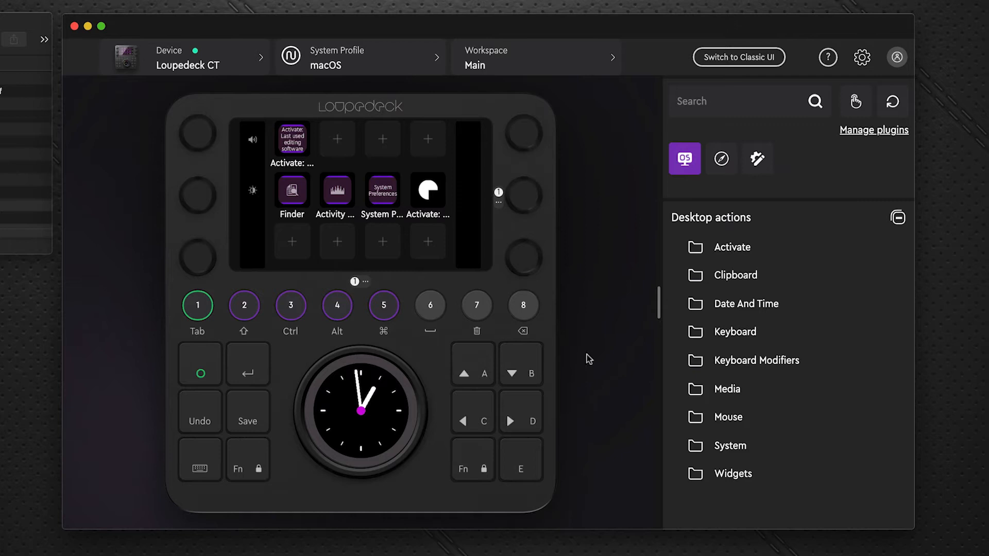
pyautogui.moveTo(548, 338)
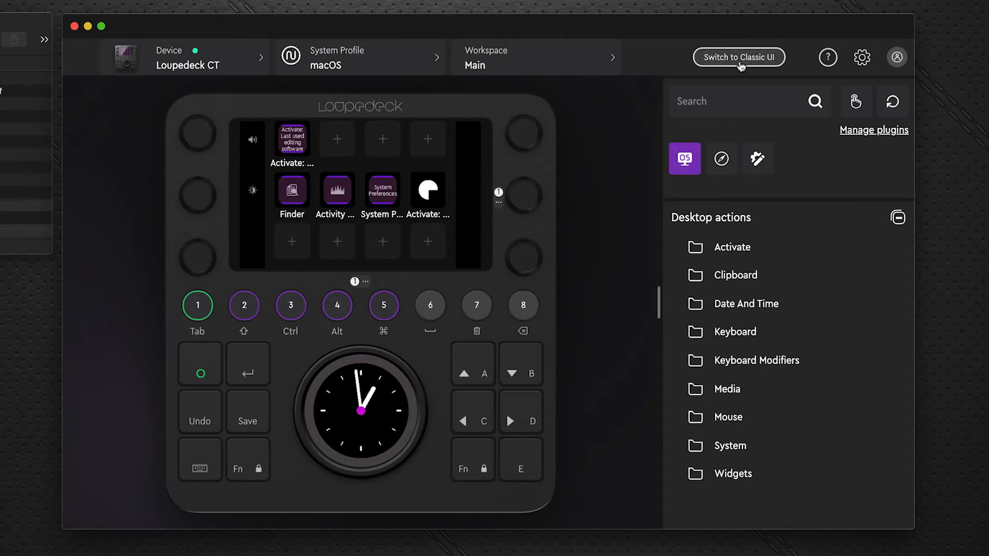
# - Switch to the classic configuration interface and reach the device settings' profile import/export options
pyautogui.click(738, 57)
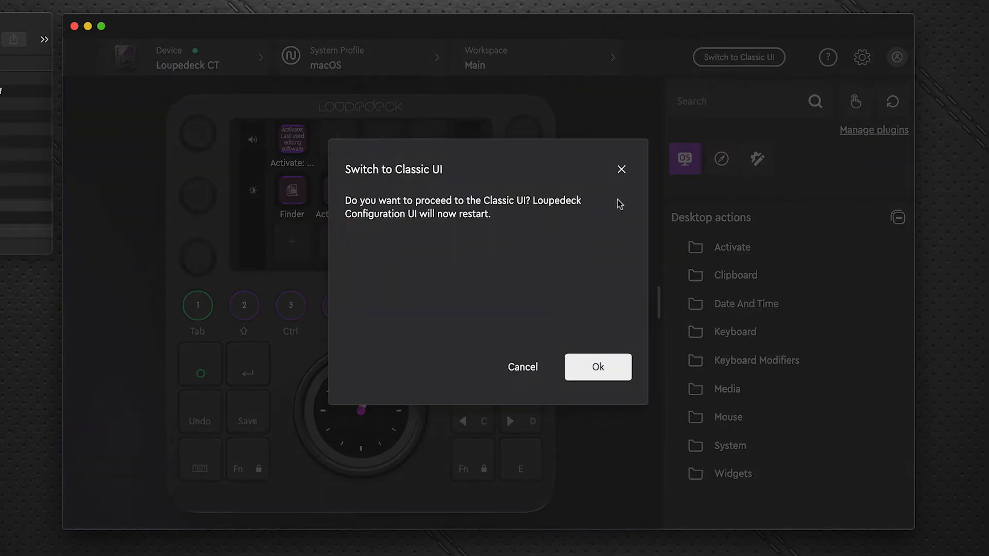
pyautogui.click(597, 366)
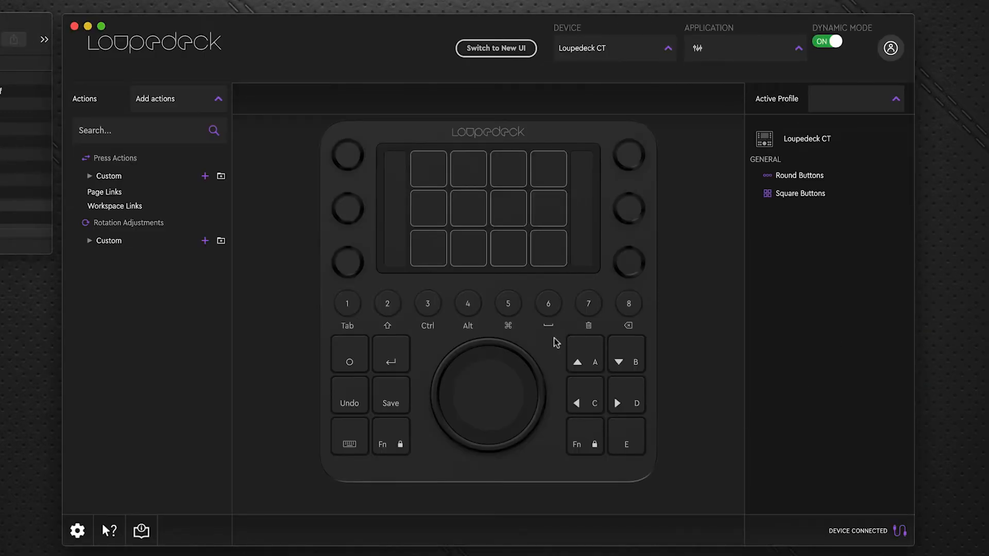
pyautogui.click(745, 48)
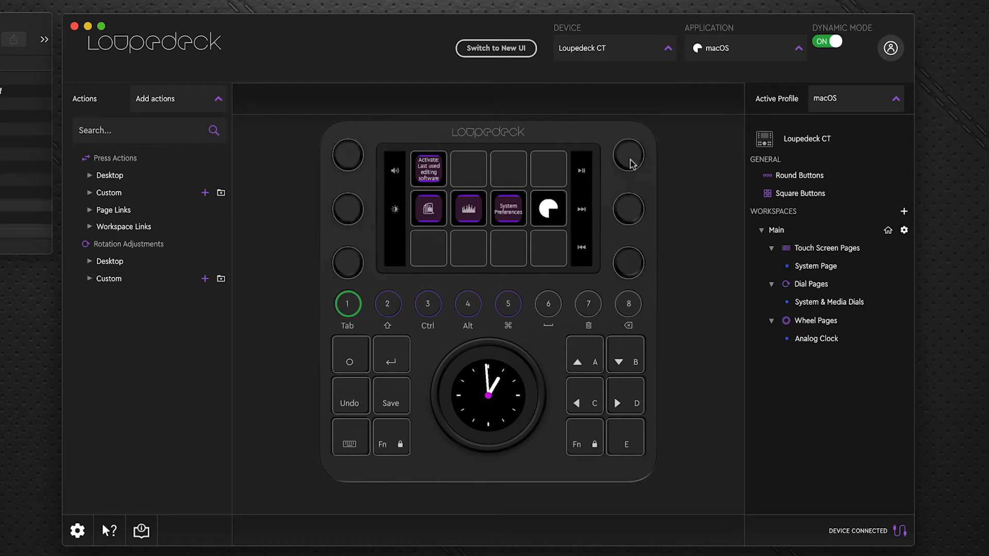
pyautogui.click(77, 530)
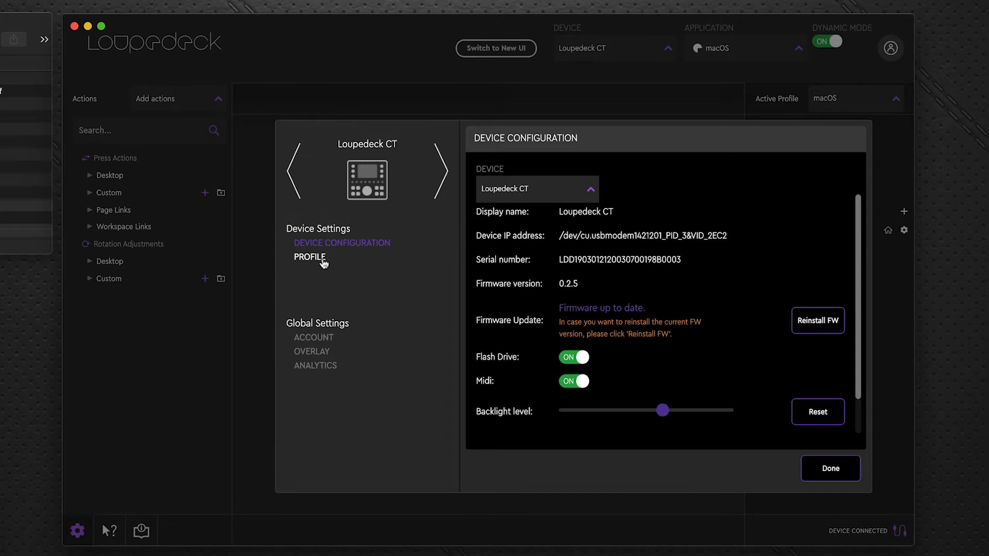
pyautogui.click(309, 256)
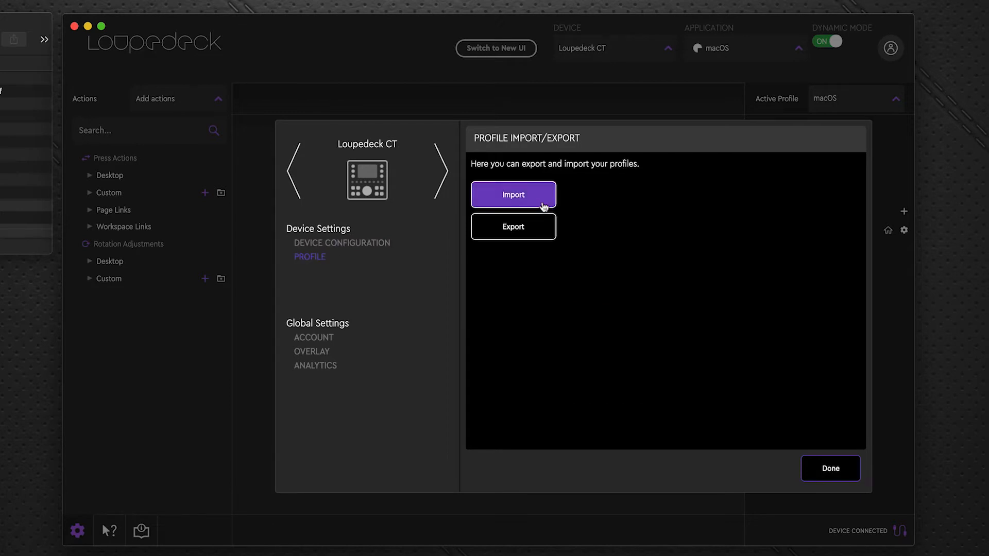
# - Import the Photoshop Pro SideshowFX CT Mac profile file and request the switch back to the new UI
pyautogui.click(513, 195)
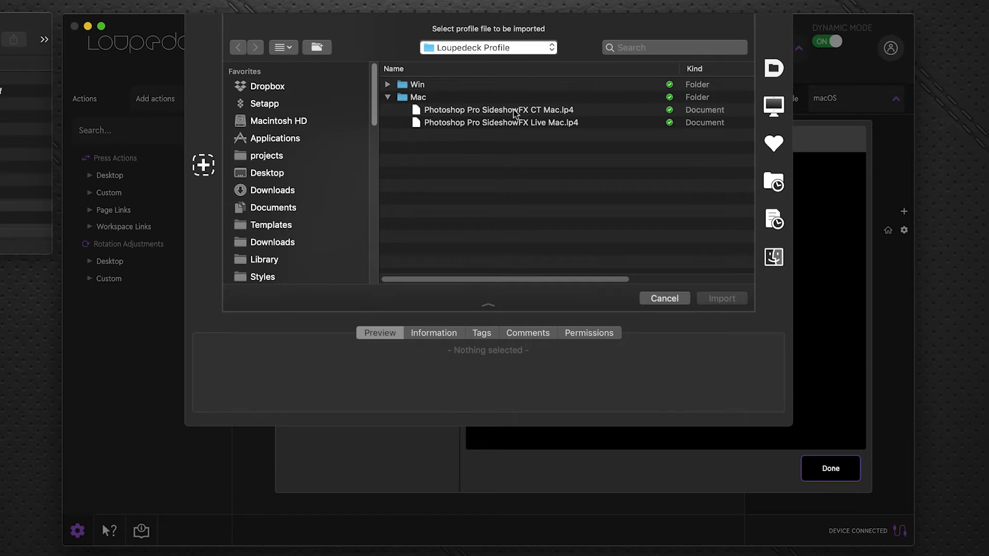
pyautogui.click(663, 299)
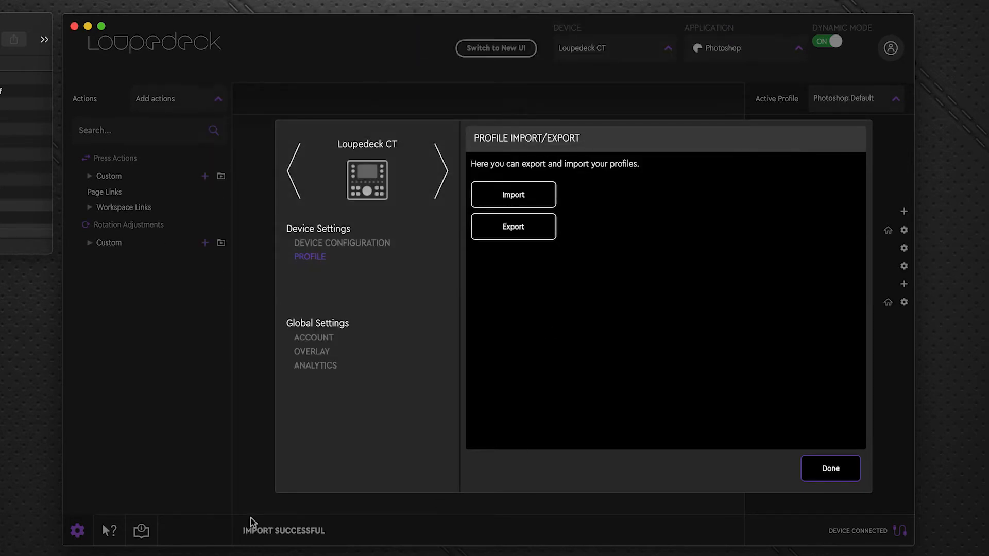
pyautogui.click(831, 467)
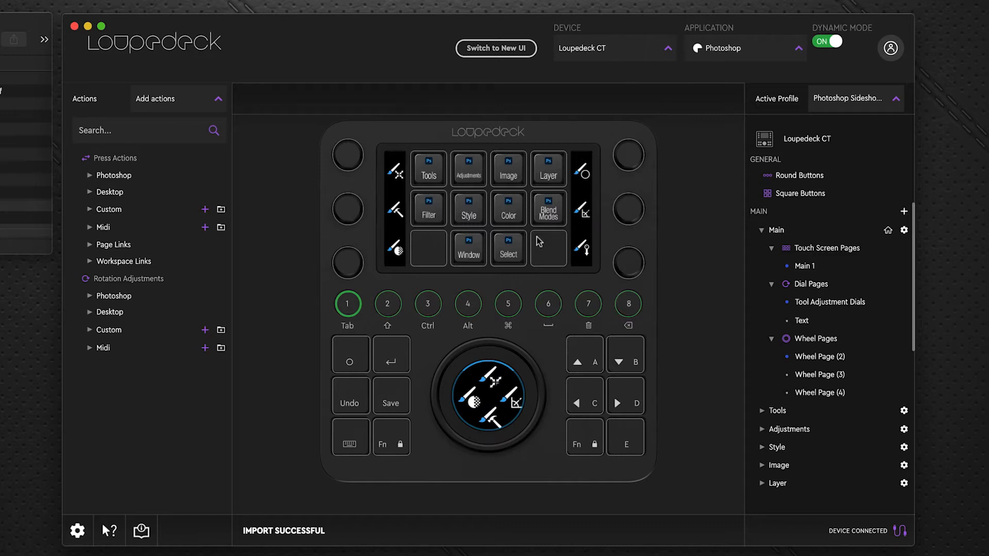
pyautogui.click(496, 48)
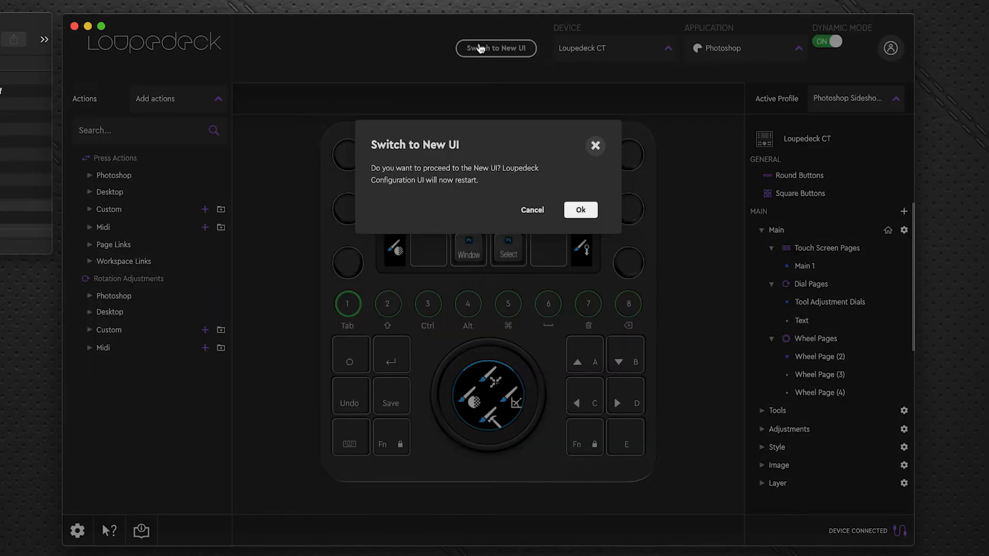
# - Restart into the new interface, dismiss the login banner and choose the Photoshop SideshowFX profile
pyautogui.click(579, 209)
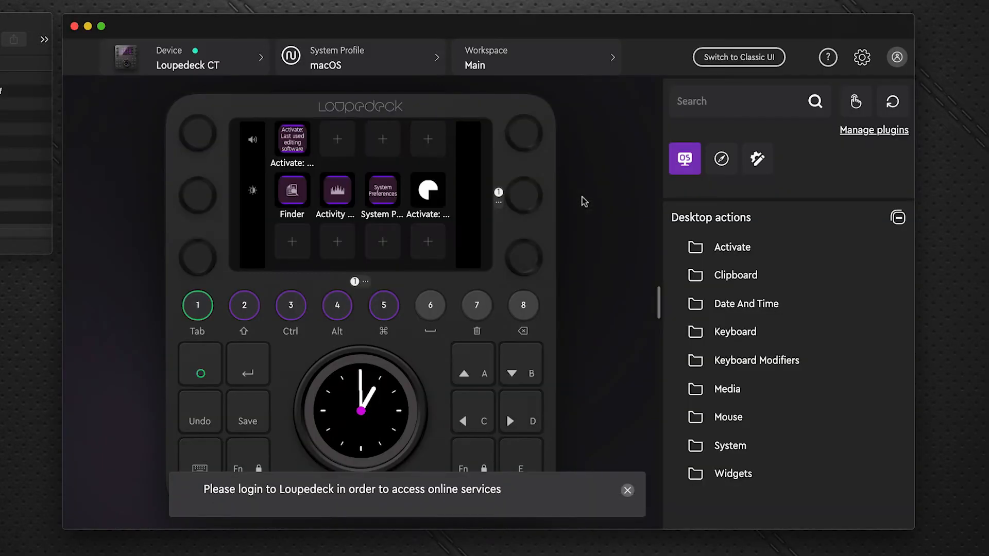
pyautogui.click(627, 490)
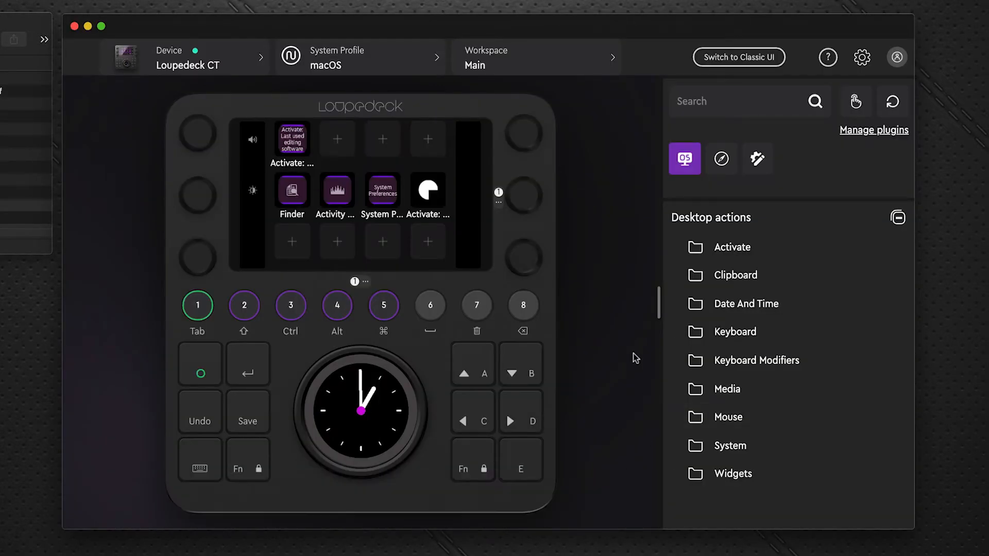
pyautogui.click(360, 56)
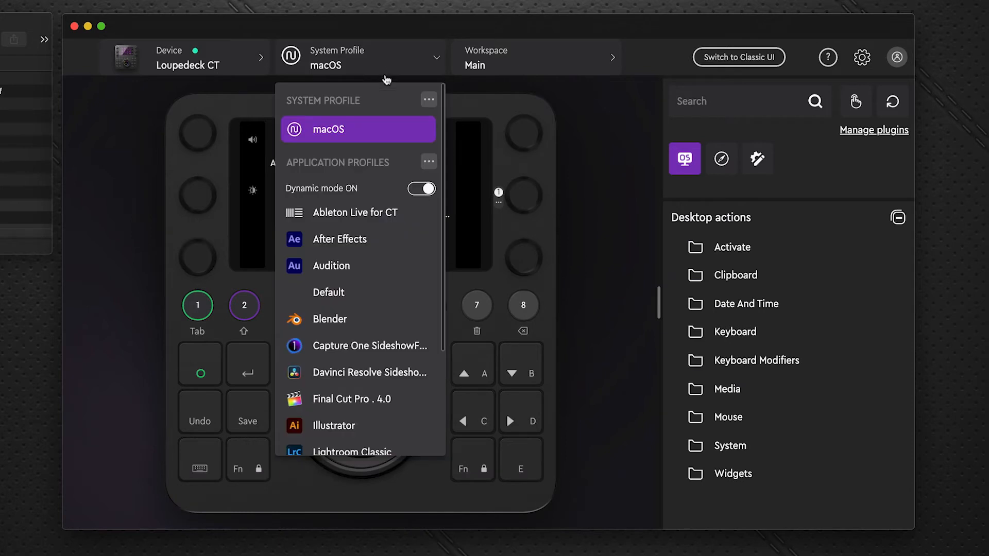
pyautogui.scroll(-3)
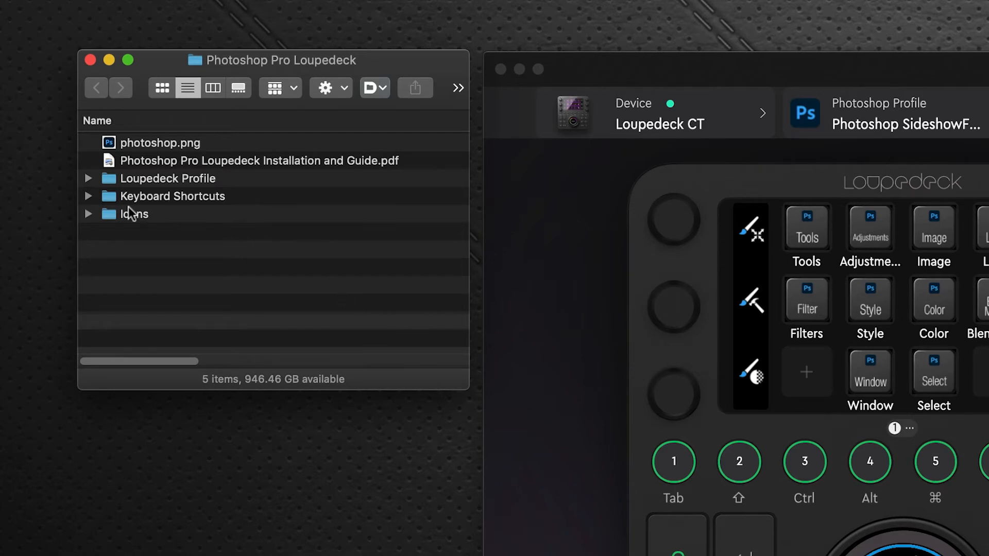
# - Expand Keyboard Shortcuts > Mac to the .kys file and reach the Library location for Photoshop 2021's presets
pyautogui.click(89, 196)
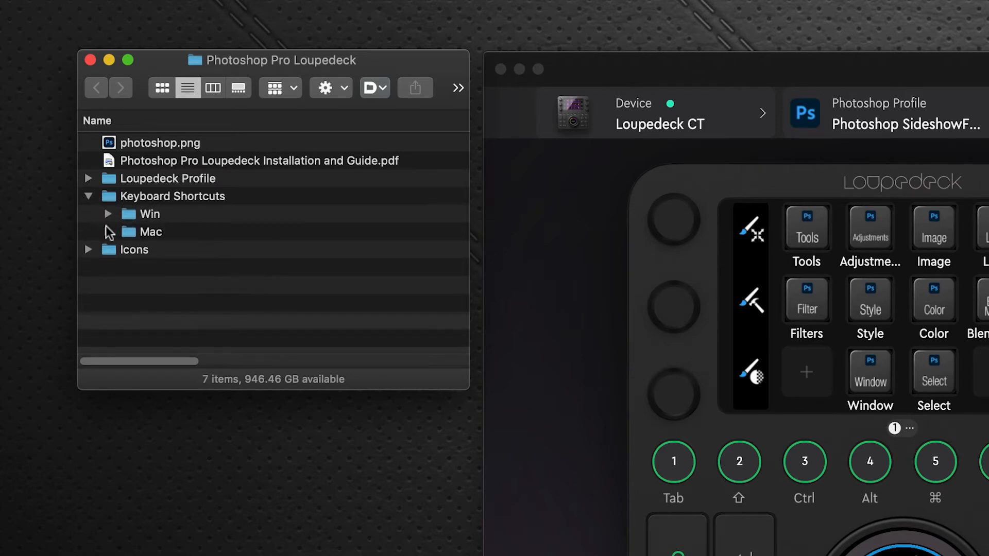
pyautogui.click(107, 232)
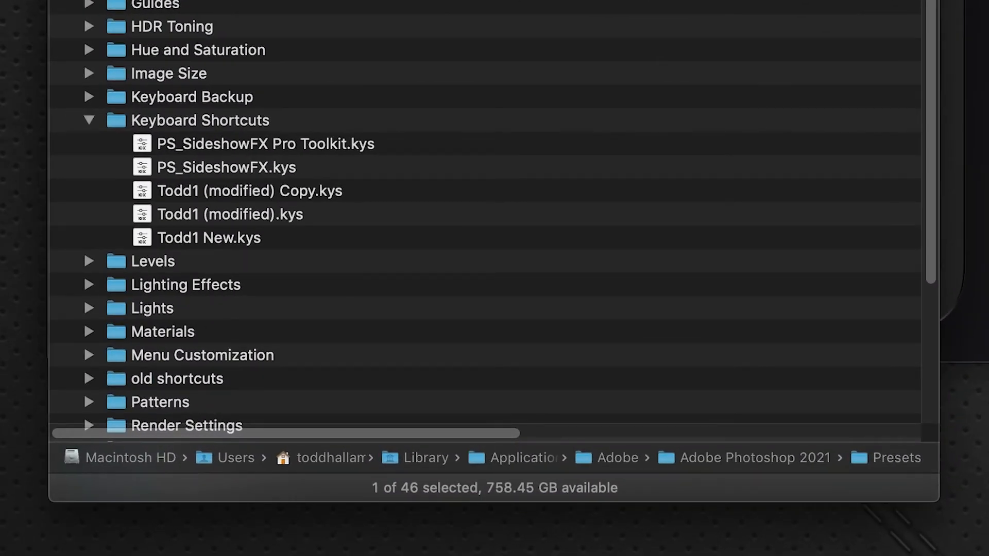
pyautogui.moveTo(204, 417)
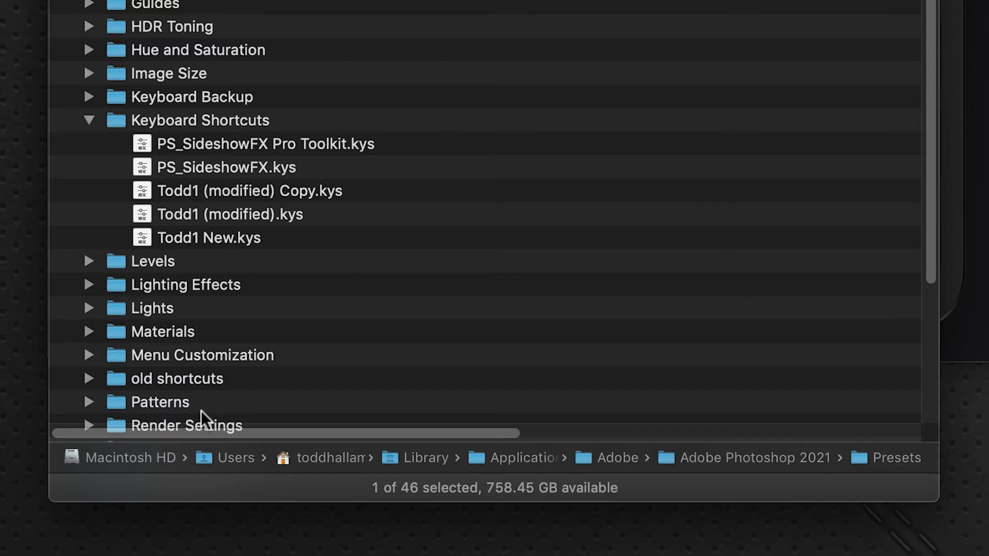
pyautogui.moveTo(215, 460)
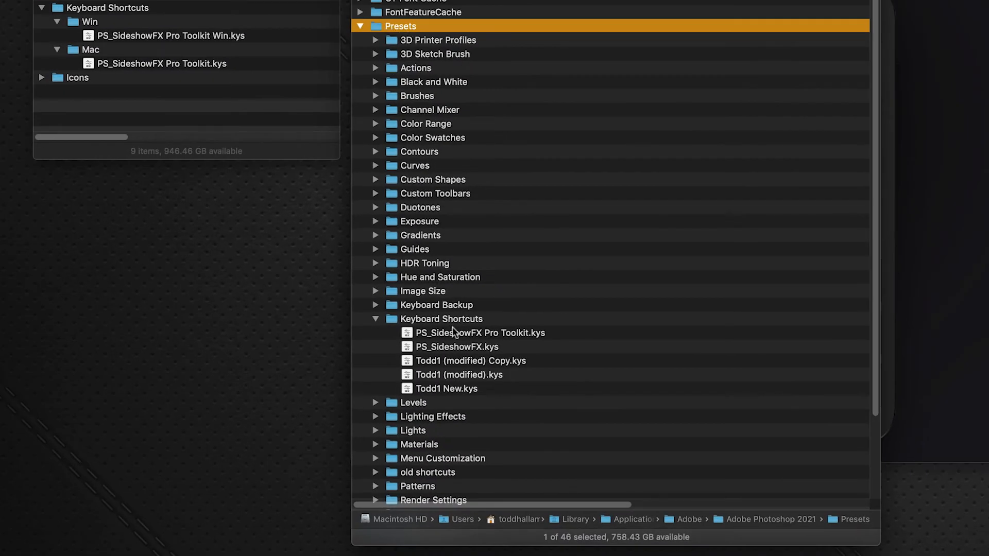
pyautogui.moveTo(159, 75)
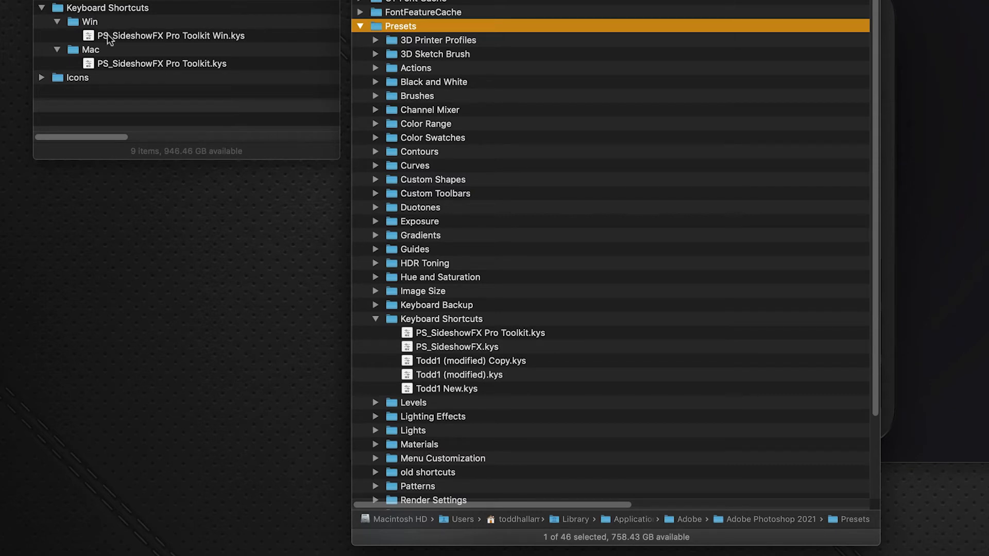
pyautogui.moveTo(434, 321)
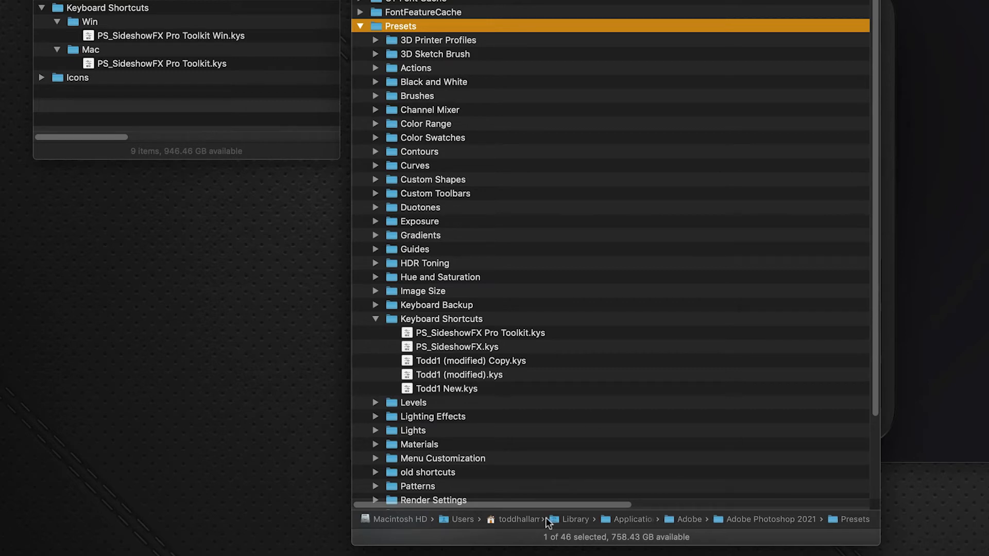
pyautogui.moveTo(576, 523)
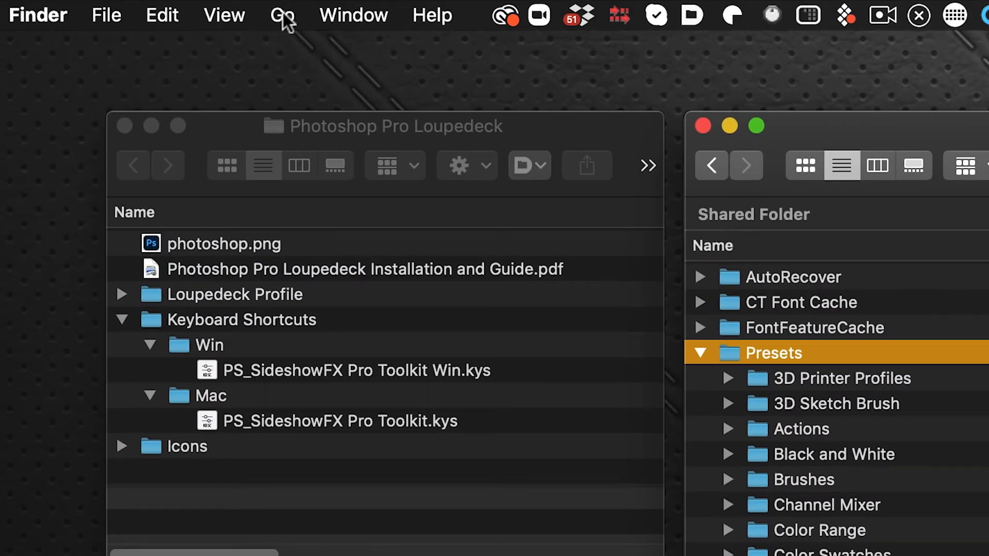
pyautogui.click(281, 15)
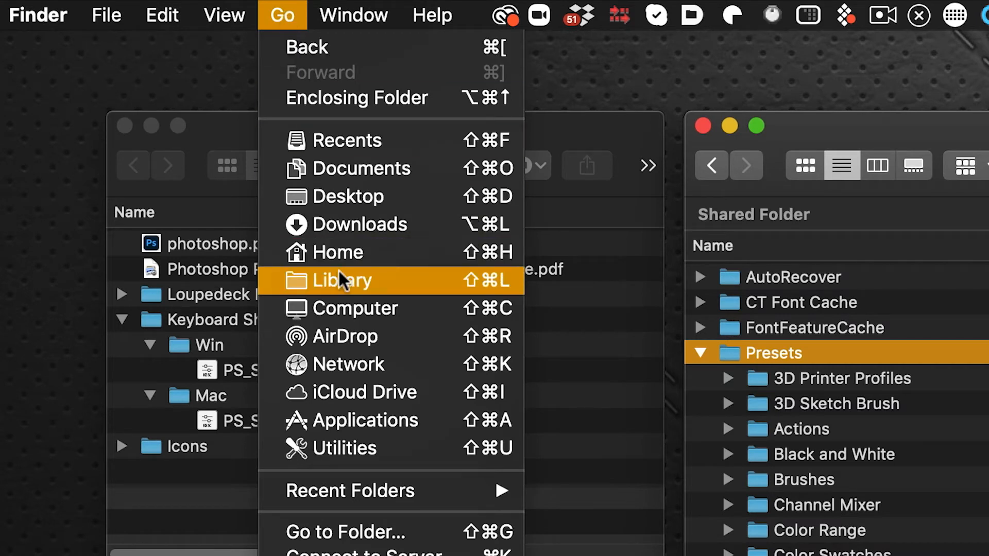
pyautogui.moveTo(469, 196)
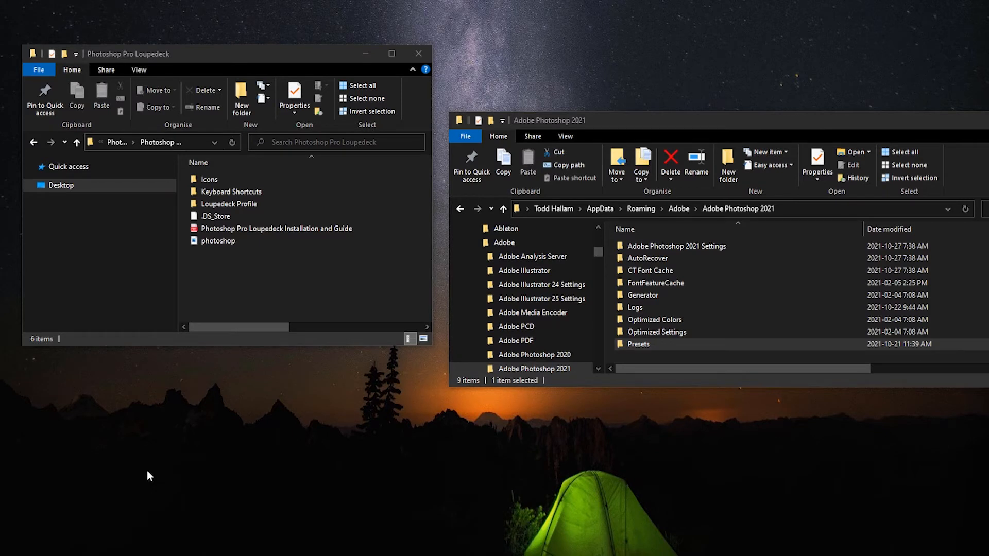
pyautogui.moveTo(300, 255)
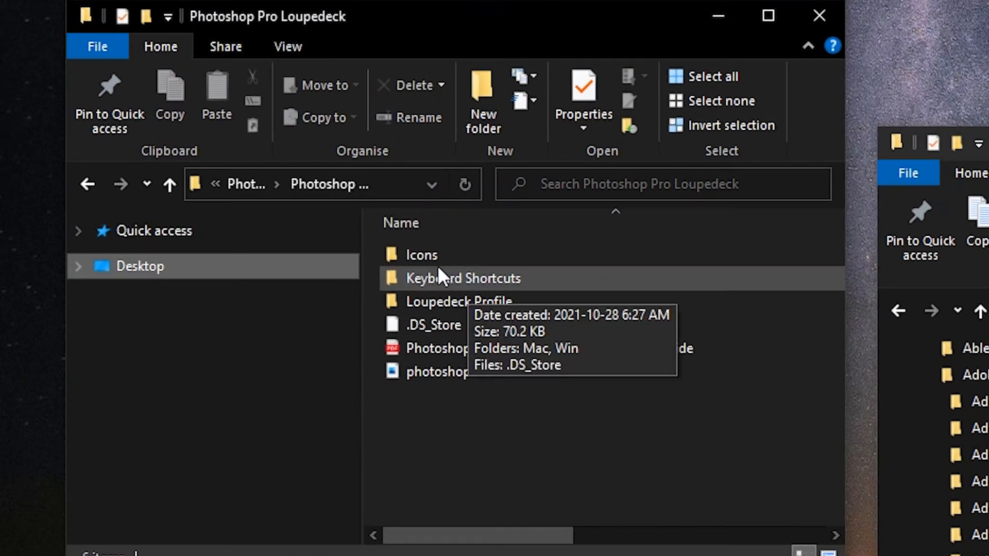
# - Open the pack's Keyboard Shortcuts folder and then its Win subfolder
pyautogui.click(463, 278)
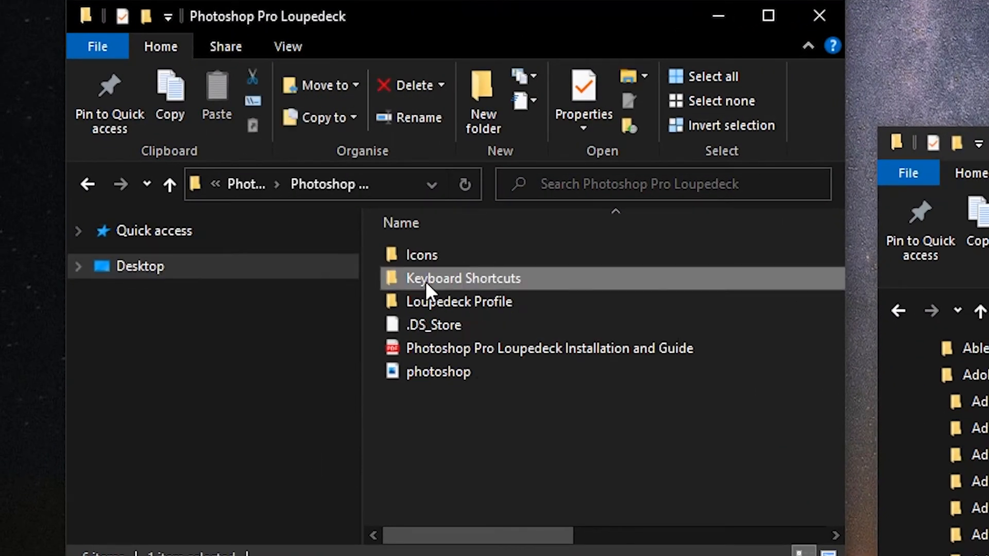
pyautogui.doubleClick(462, 278)
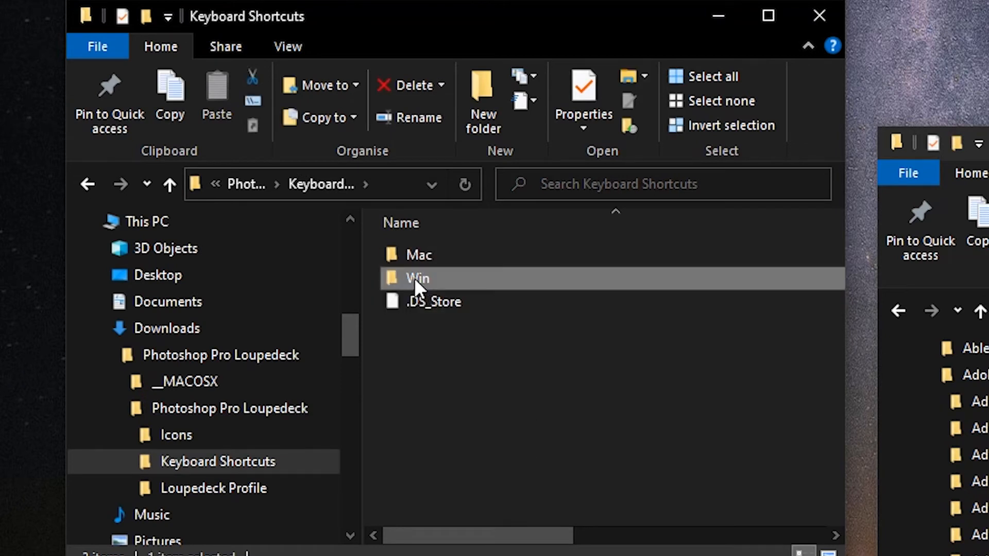
pyautogui.doubleClick(417, 277)
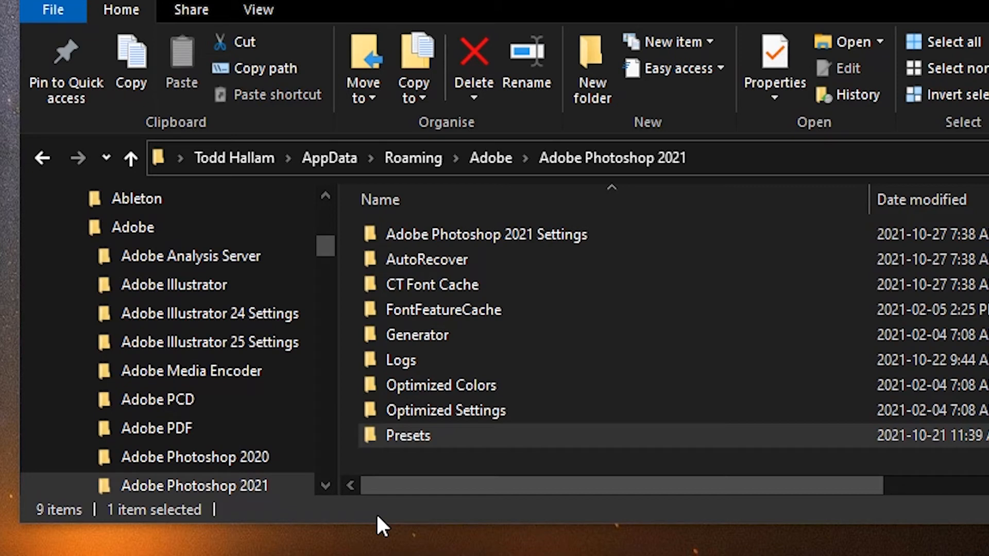
pyautogui.moveTo(390, 525)
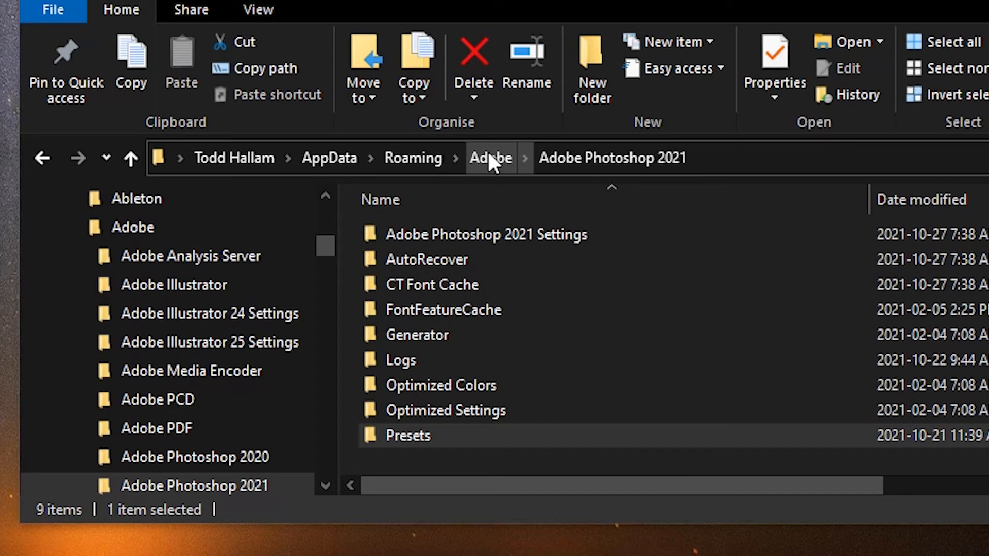
pyautogui.moveTo(621, 158)
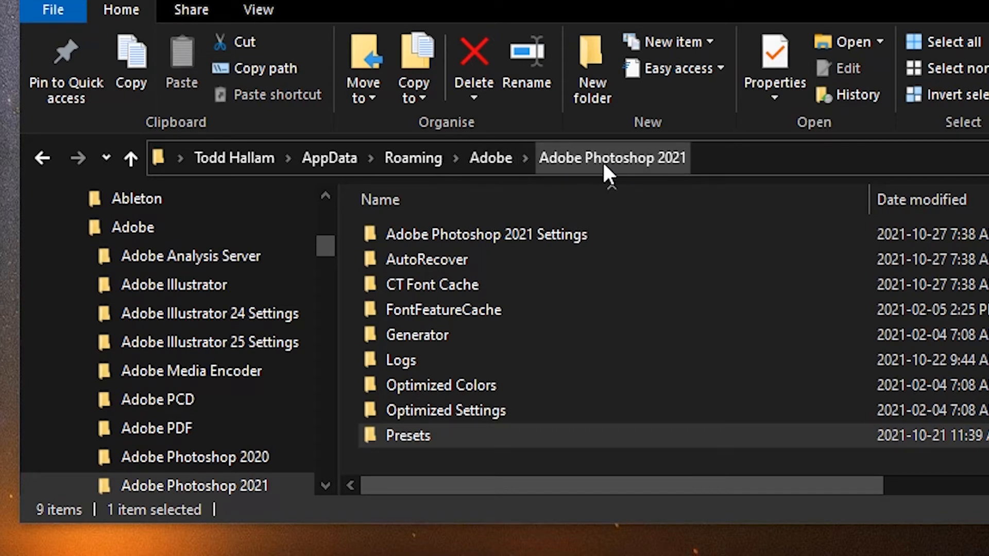
pyautogui.moveTo(683, 165)
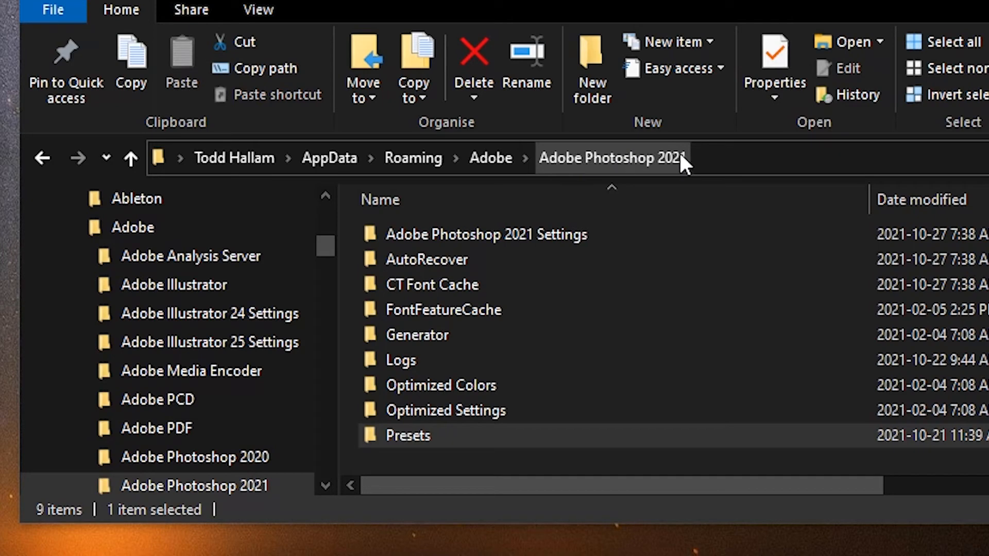
# - Open Presets in Photoshop 2021's AppData folder and then its Keyboard Shortcuts folder
pyautogui.click(441, 386)
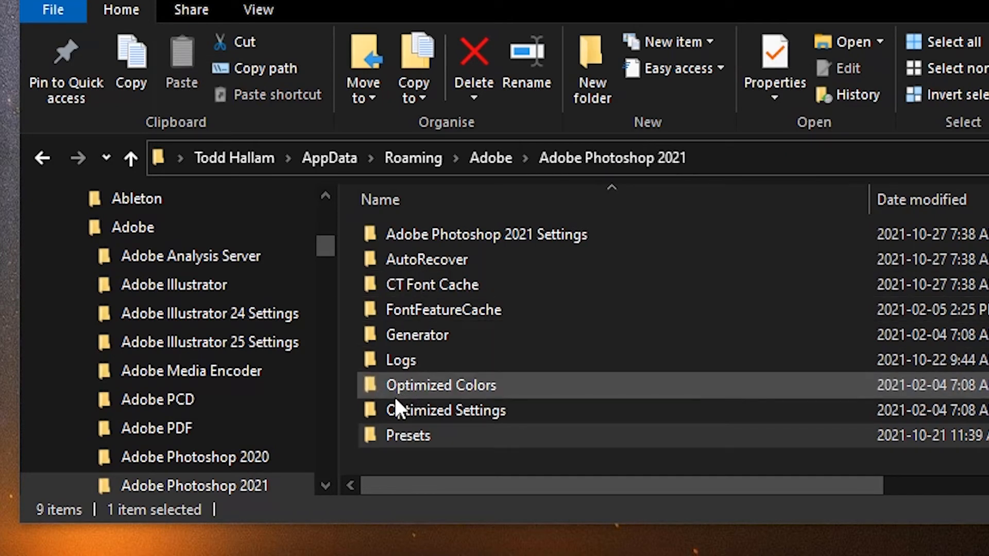
pyautogui.doubleClick(408, 434)
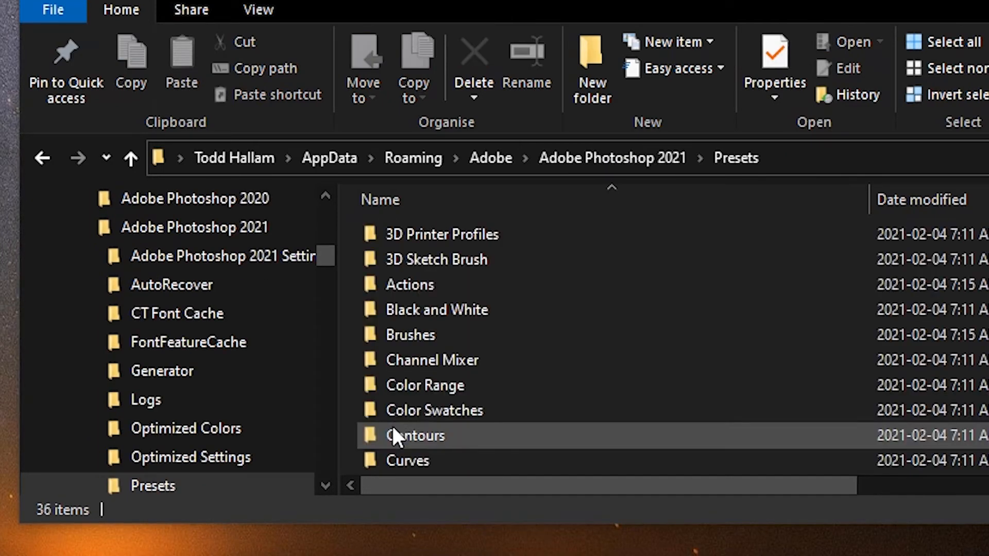
pyautogui.scroll(-3)
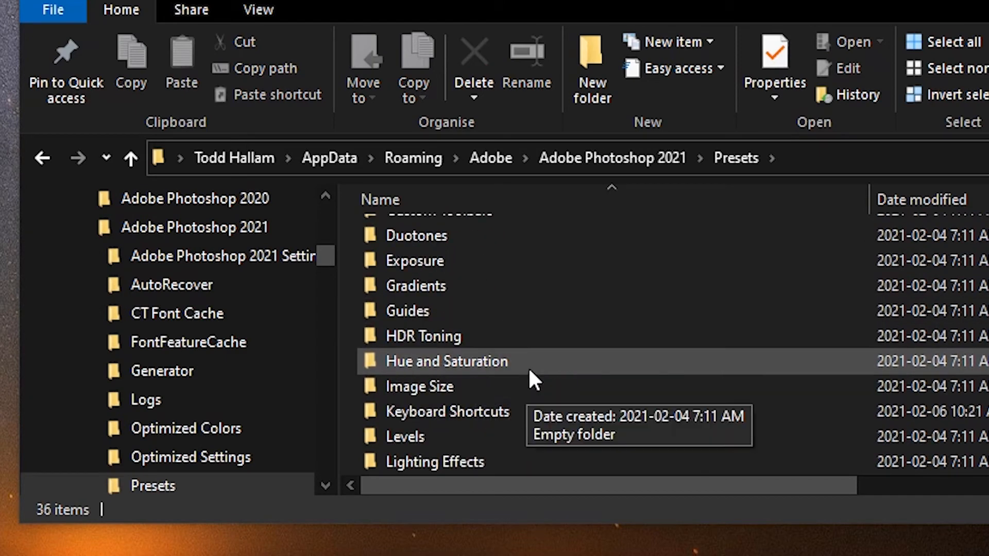
pyautogui.scroll(-3)
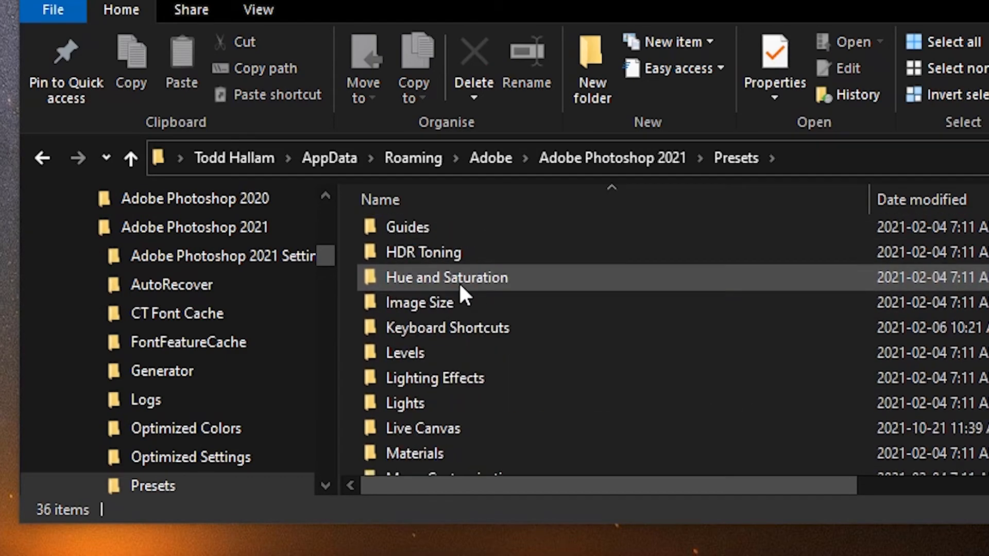
pyautogui.doubleClick(446, 328)
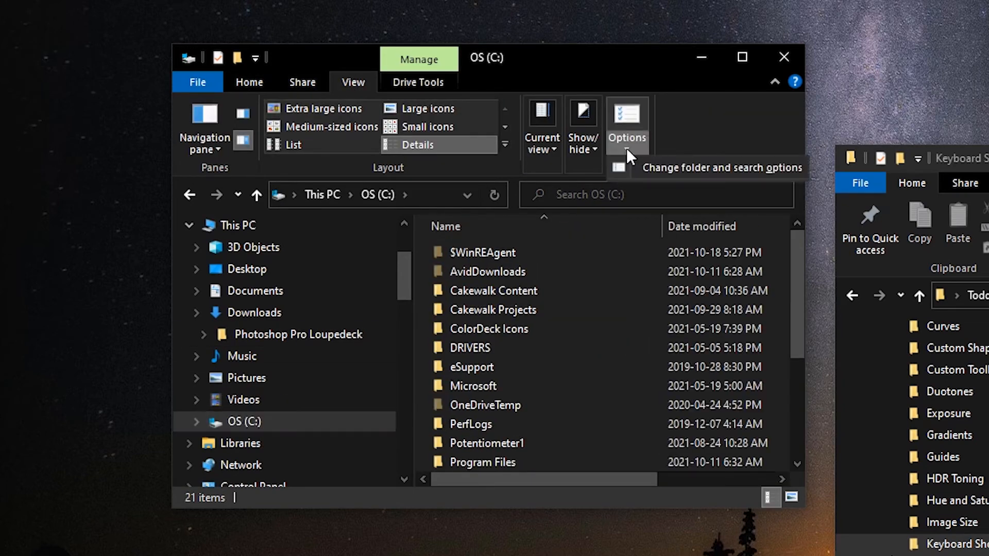
# - In Folder Options > View, enable 'Show hidden files, folders and drives' and confirm
pyautogui.click(626, 123)
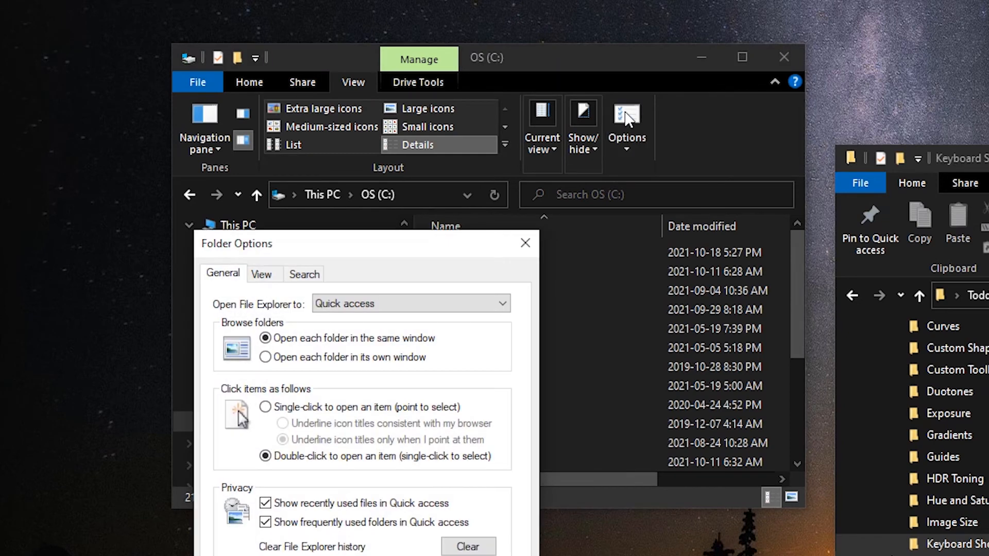
pyautogui.click(262, 274)
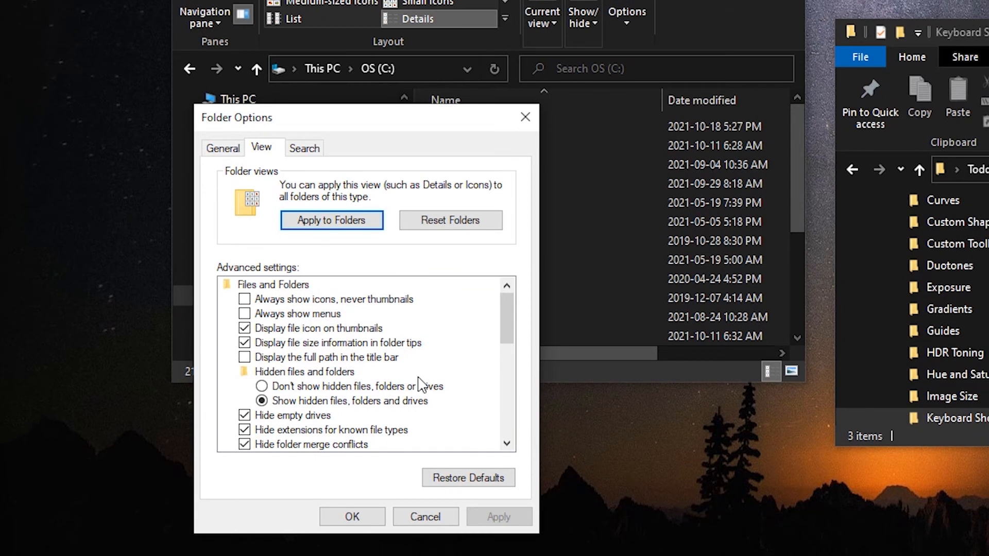
pyautogui.moveTo(261, 401)
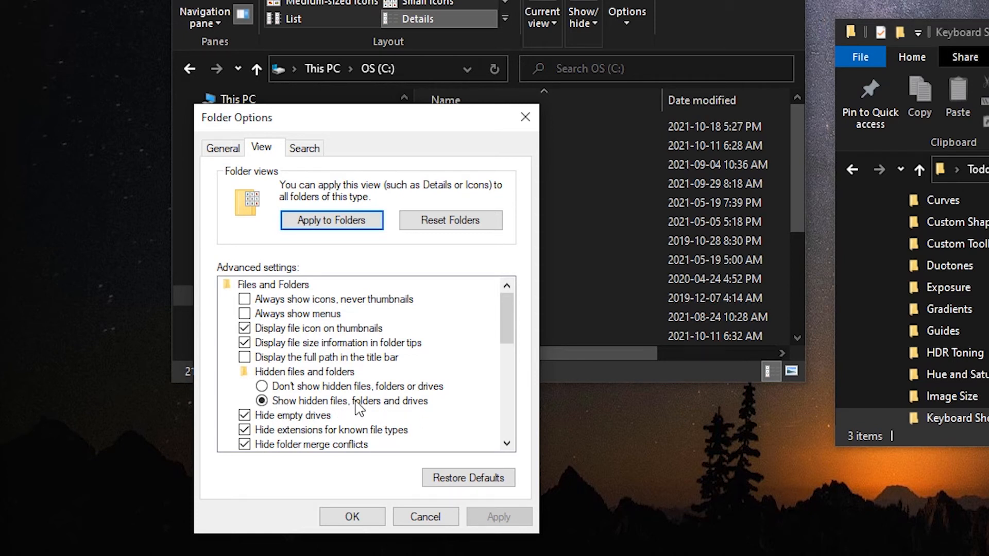
pyautogui.moveTo(315, 407)
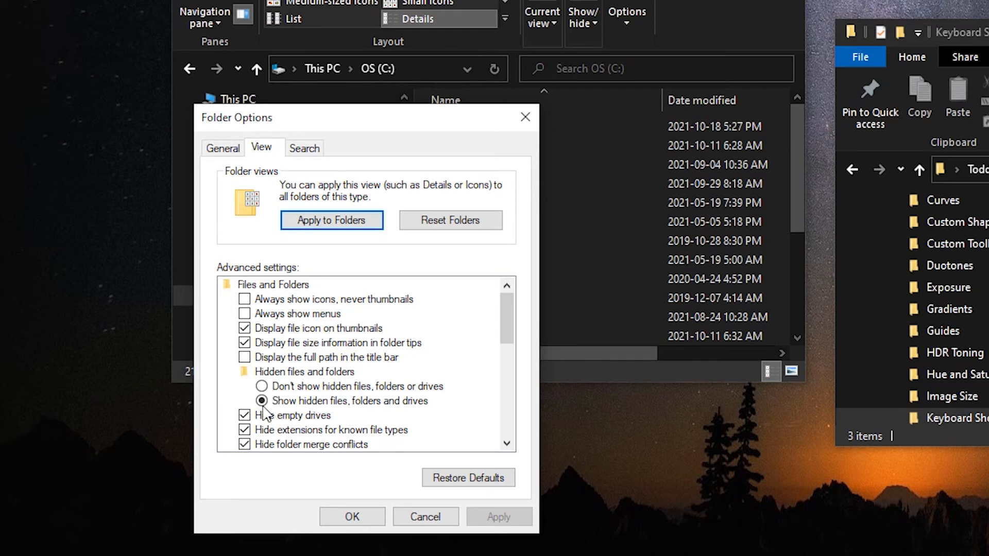
pyautogui.moveTo(394, 424)
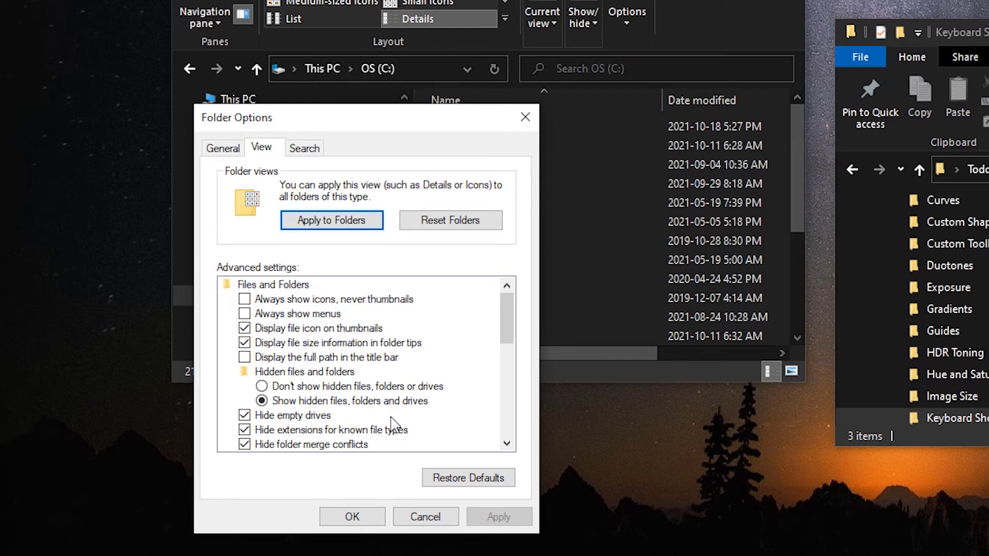
pyautogui.click(351, 516)
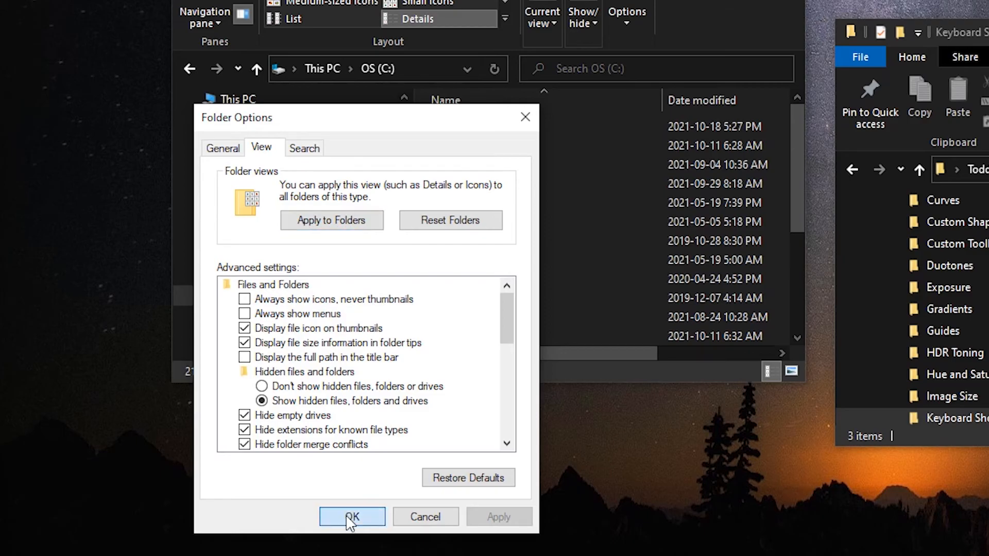
pyautogui.click(352, 516)
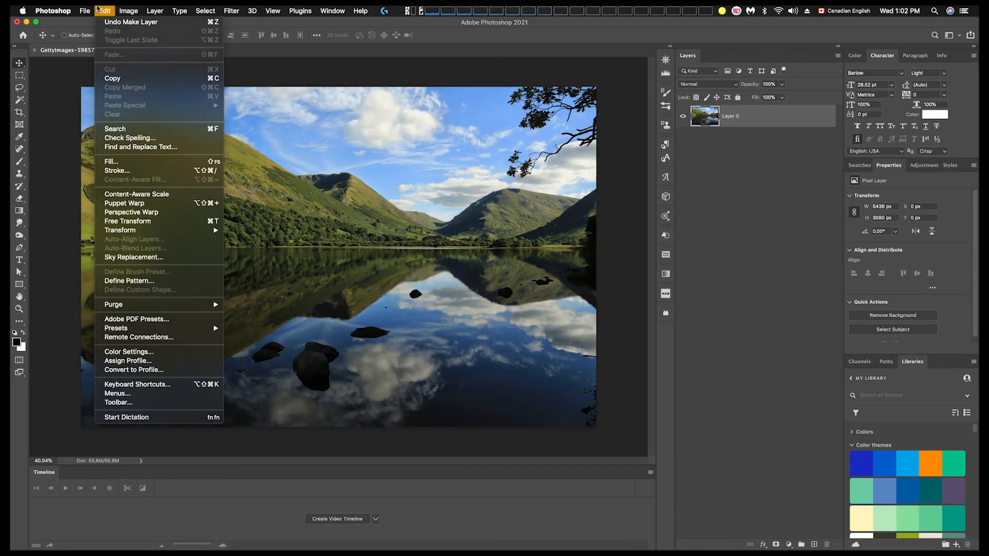
pyautogui.moveTo(137, 384)
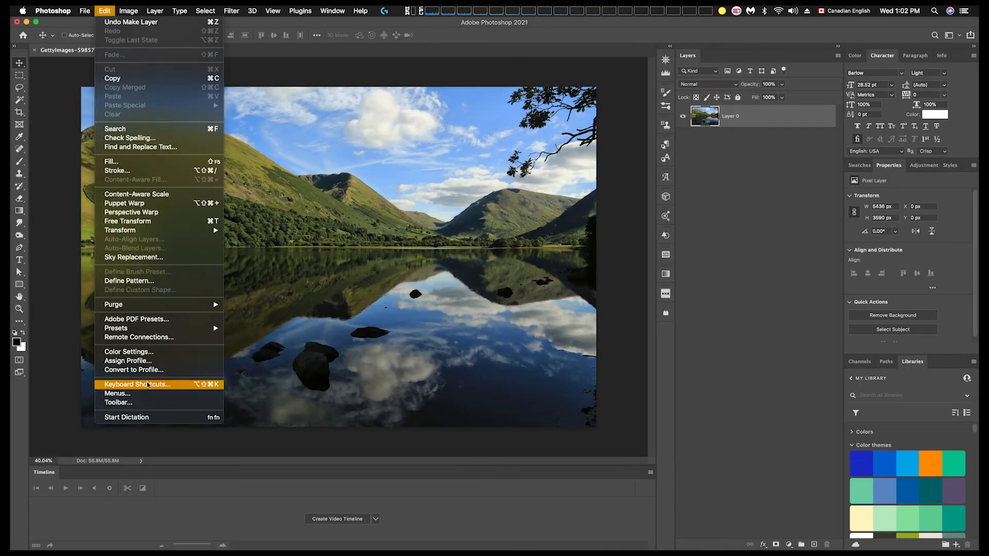
# - Load the PS_SideshowFX Pro Toolkit set in Edit > Keyboard Shortcuts
pyautogui.click(137, 385)
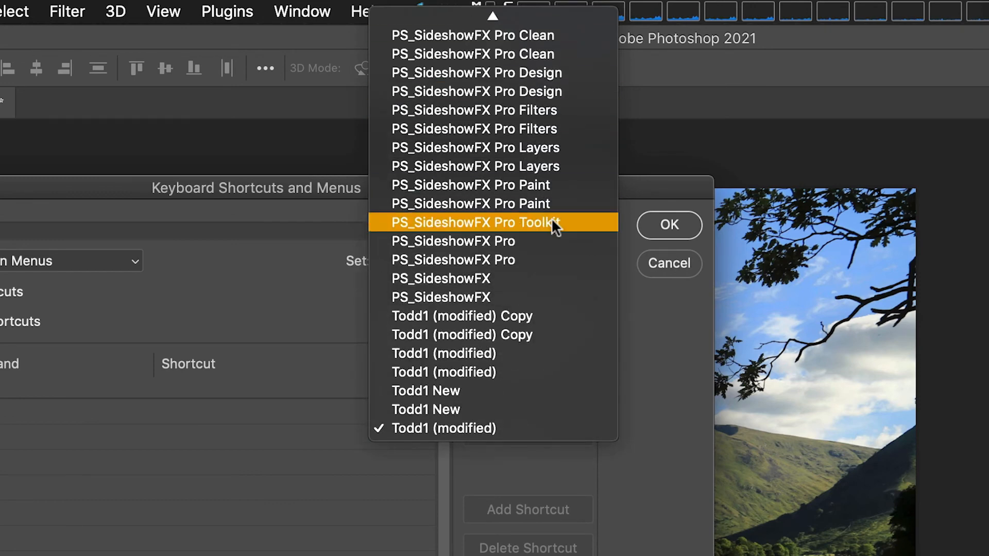
pyautogui.click(475, 222)
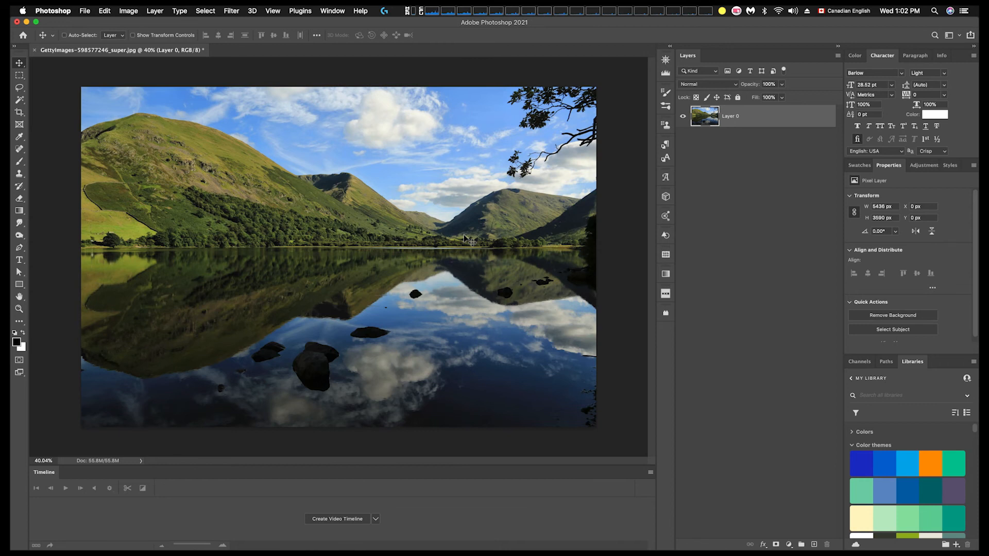
pyautogui.moveTo(397, 229)
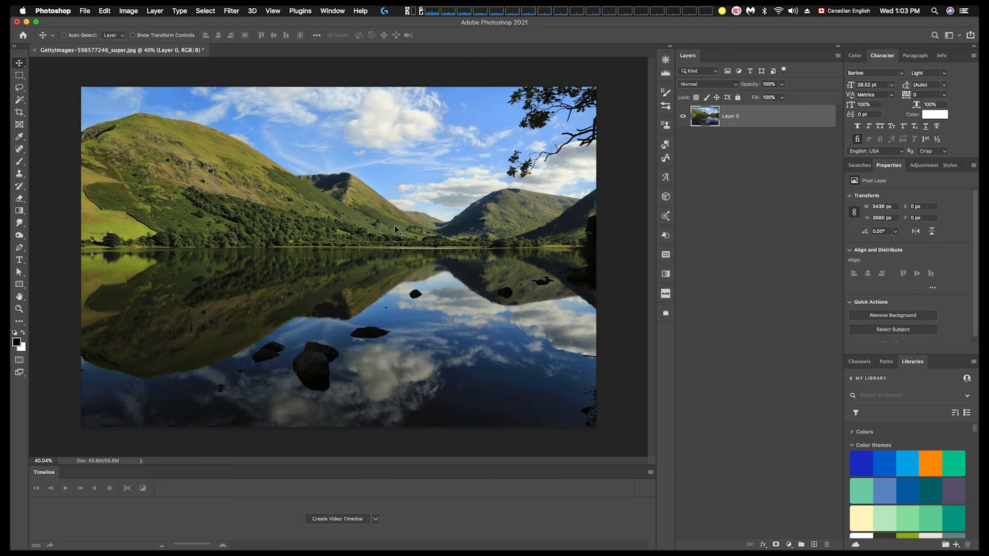
pyautogui.moveTo(367, 79)
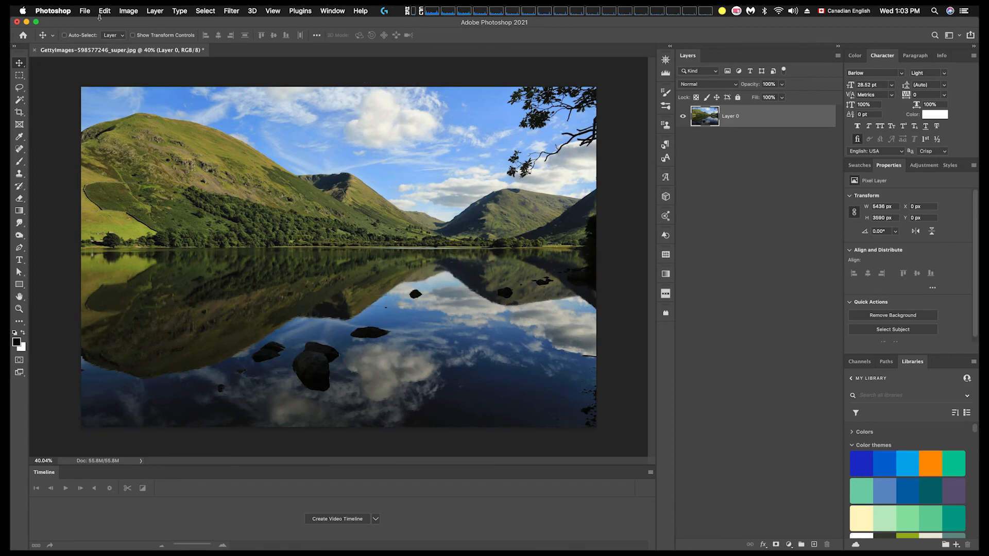
# - Open Browse Plugins from the Plugins menu to show the plugin marketplace
pyautogui.click(300, 10)
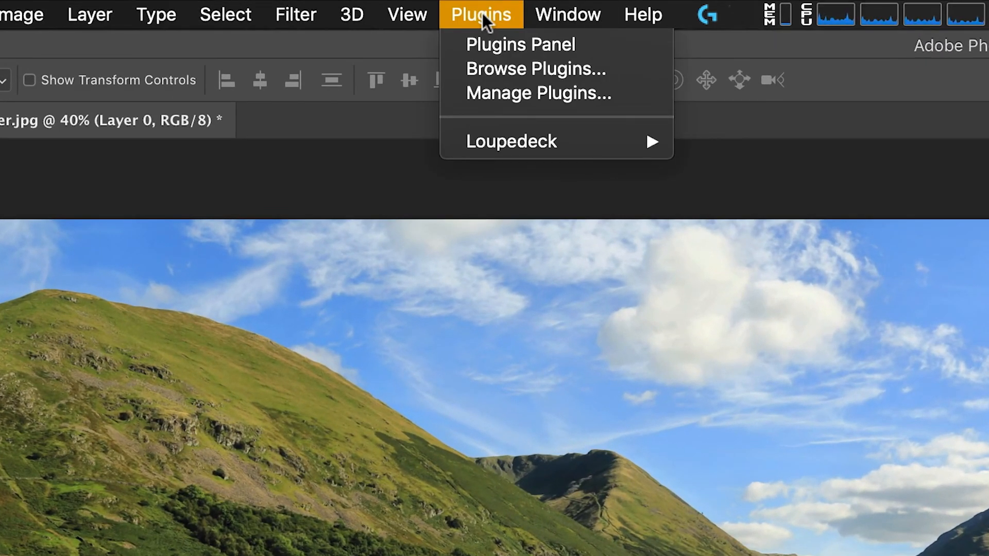
pyautogui.moveTo(511, 142)
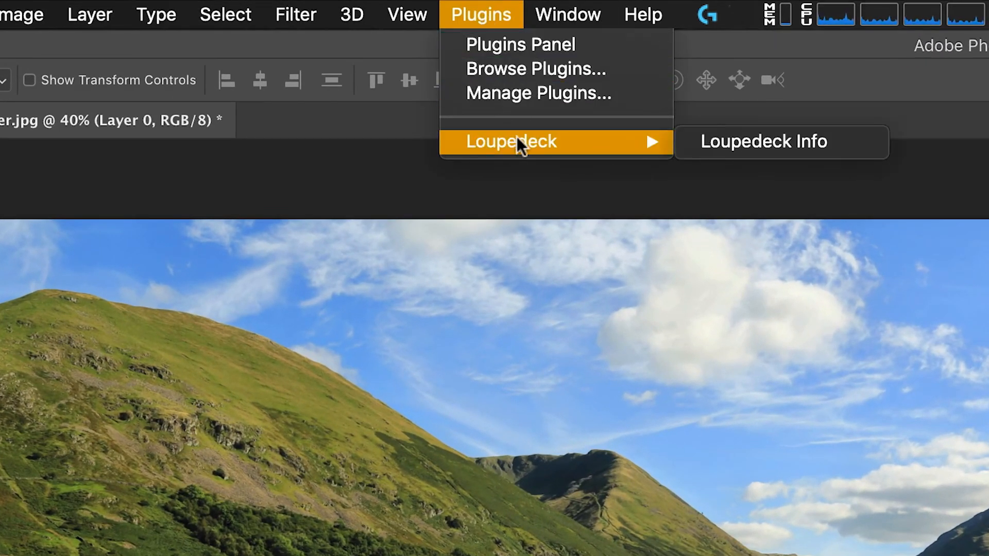
pyautogui.moveTo(560, 69)
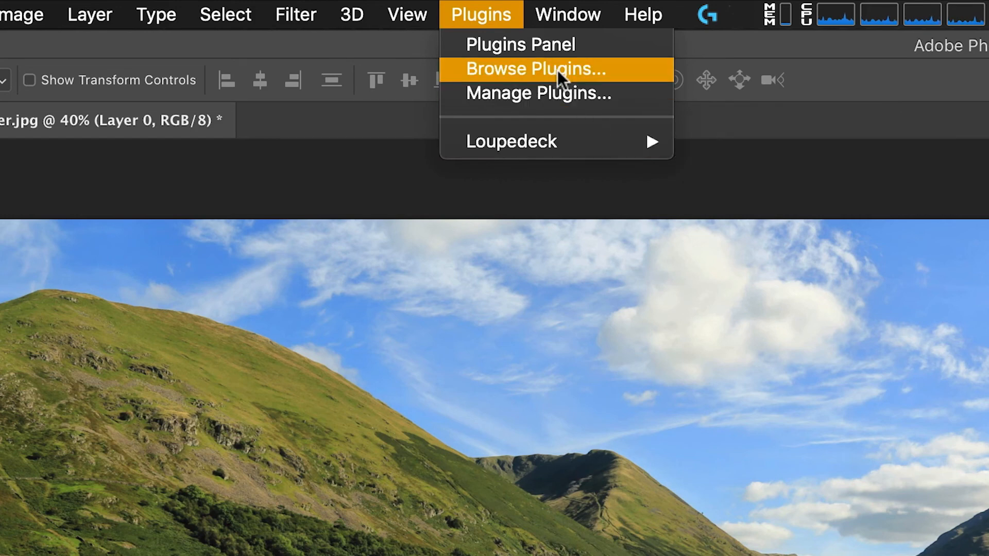
pyautogui.click(536, 69)
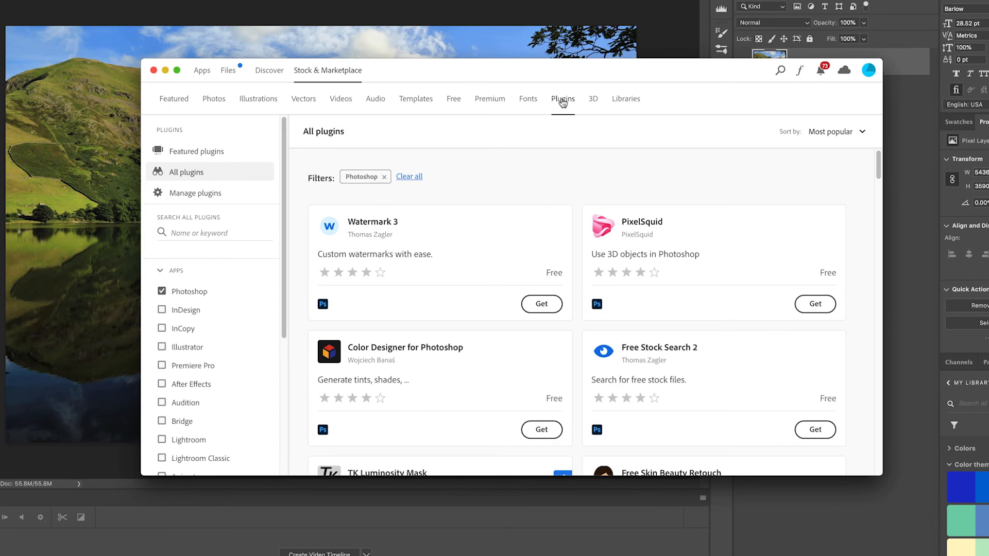
# - Scroll the All plugins list to Loupedeck for Adobe Photoshop marked Installed
pyautogui.scroll(-3)
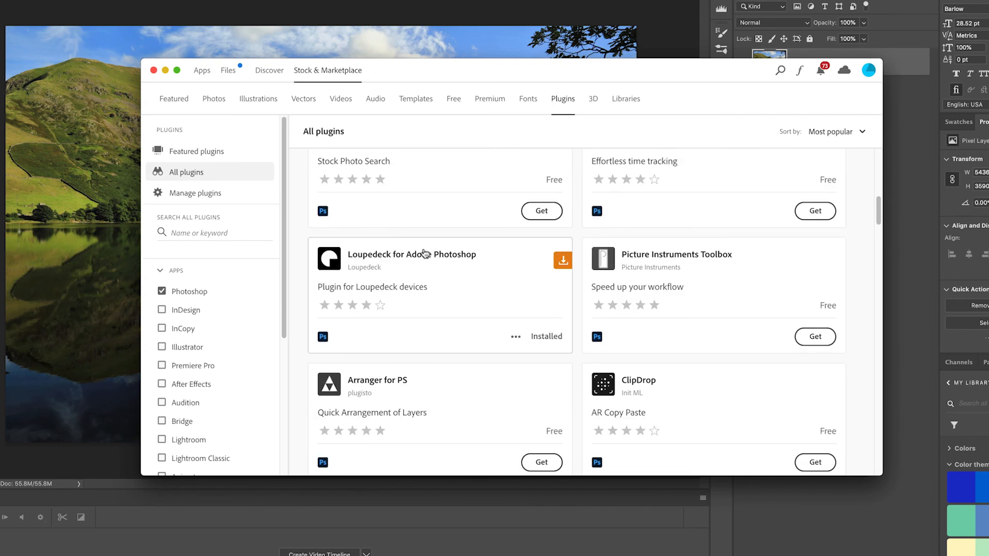
pyautogui.moveTo(557, 226)
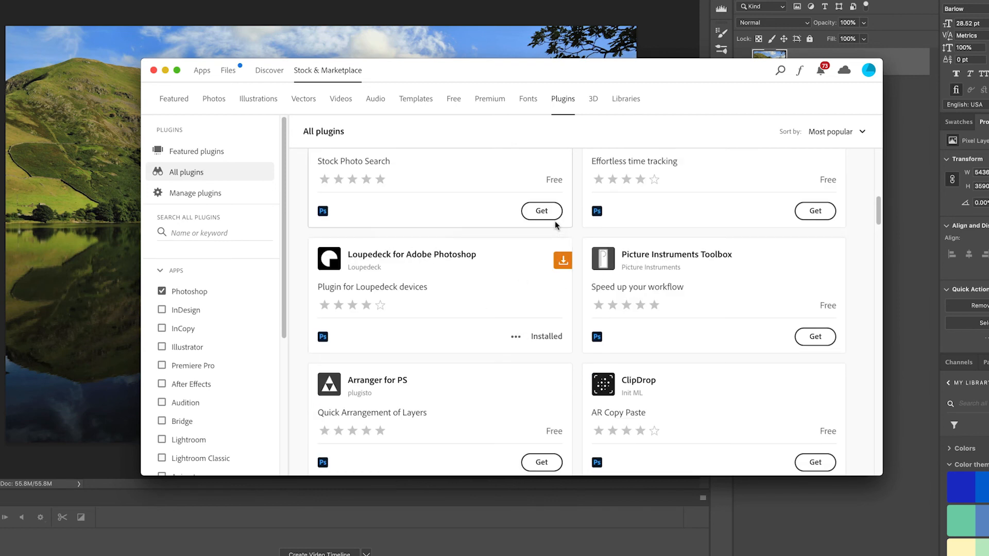
pyautogui.moveTo(591, 348)
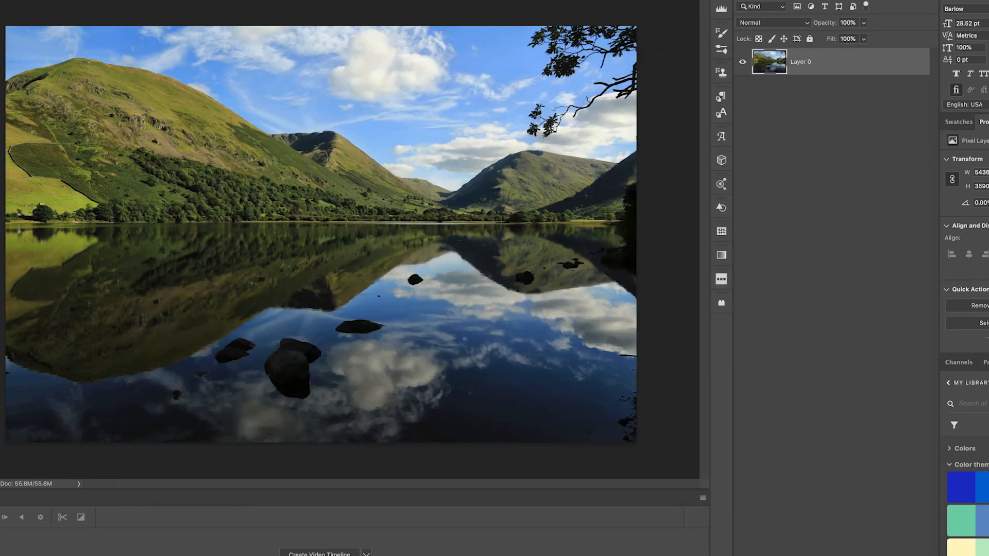
# - Check Plugins > Loupedeck > Loupedeck Info reports Connected, then close the panel
pyautogui.click(541, 9)
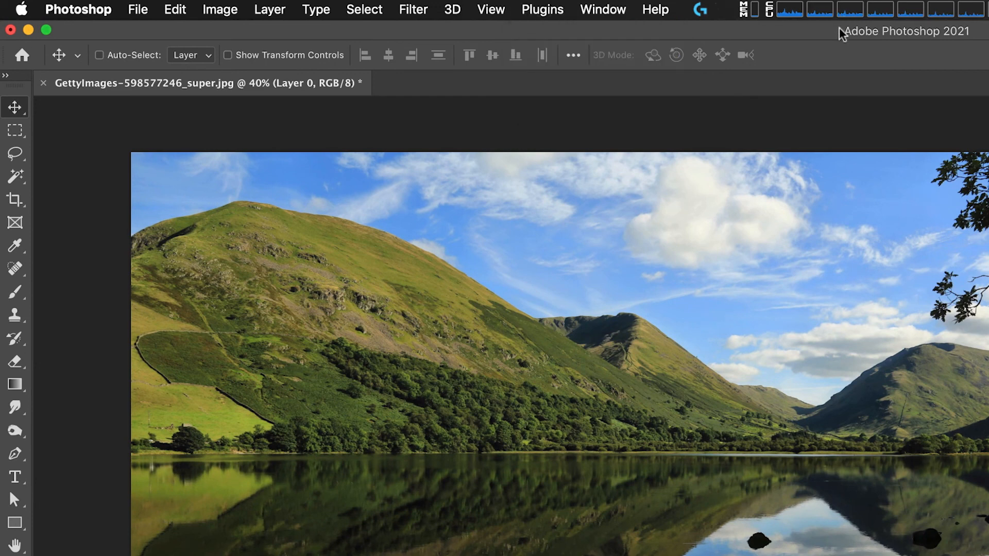
pyautogui.moveTo(801, 29)
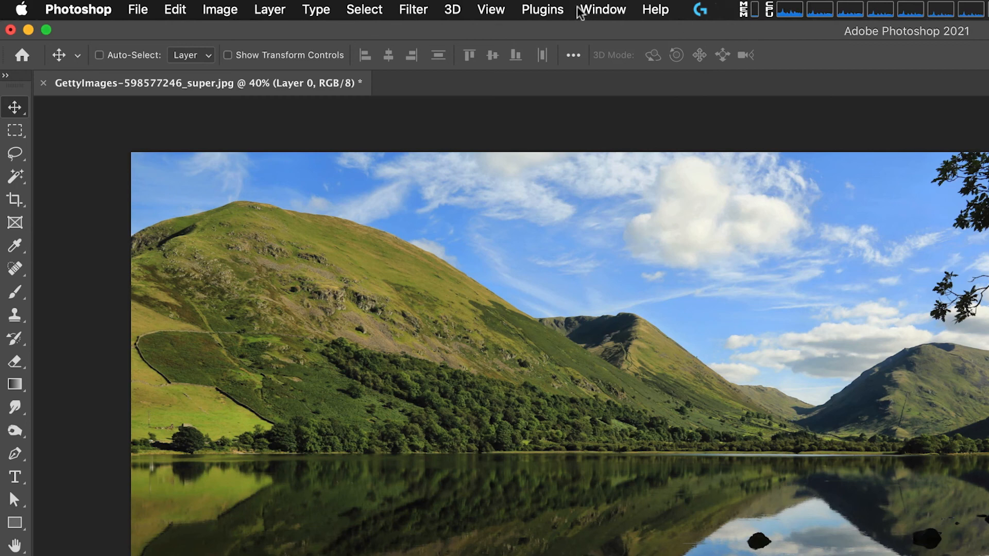
pyautogui.click(542, 9)
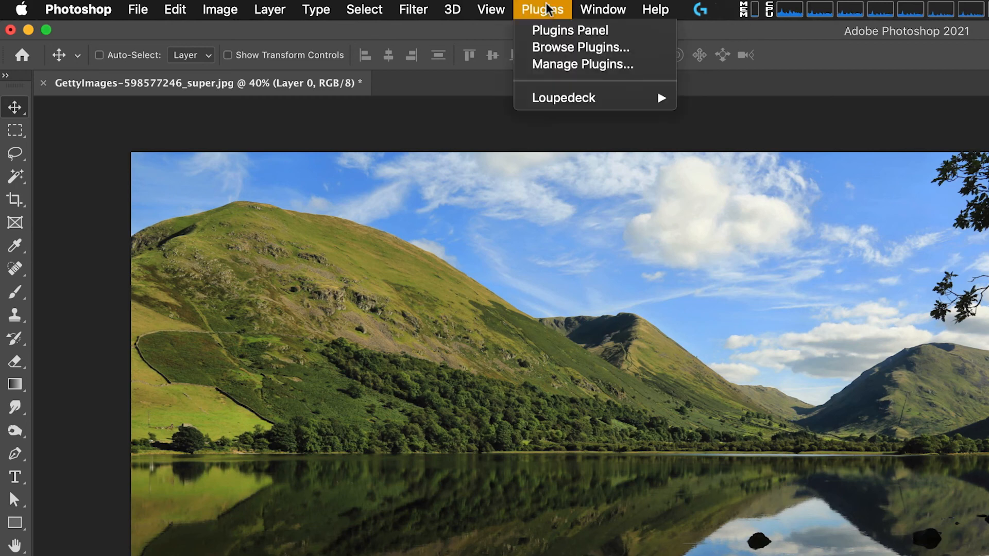
pyautogui.click(562, 97)
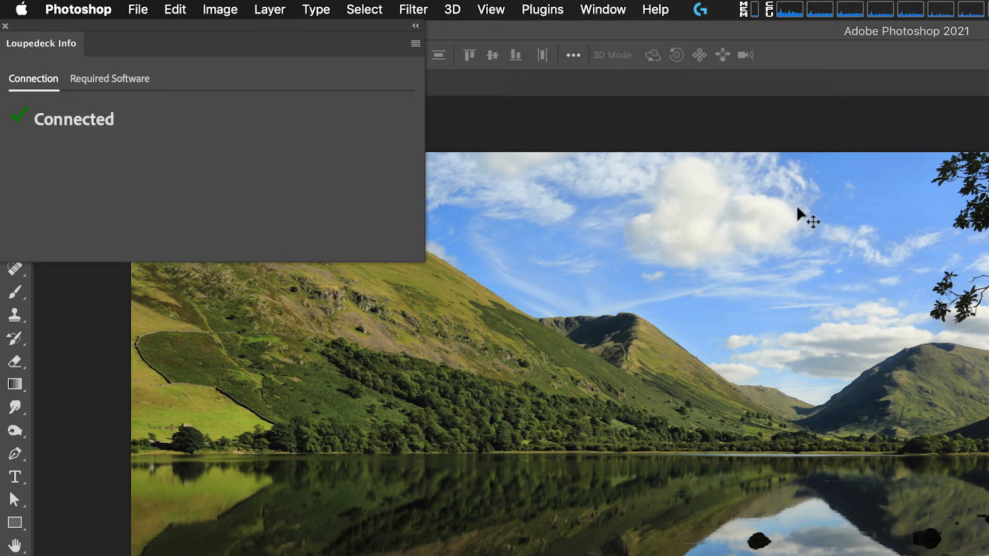
pyautogui.moveTo(235, 150)
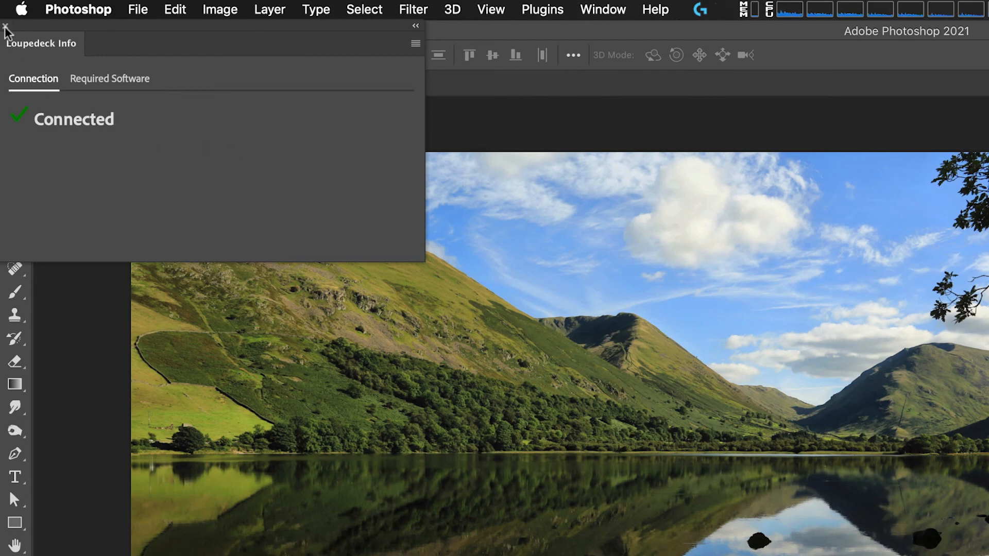
pyautogui.click(542, 9)
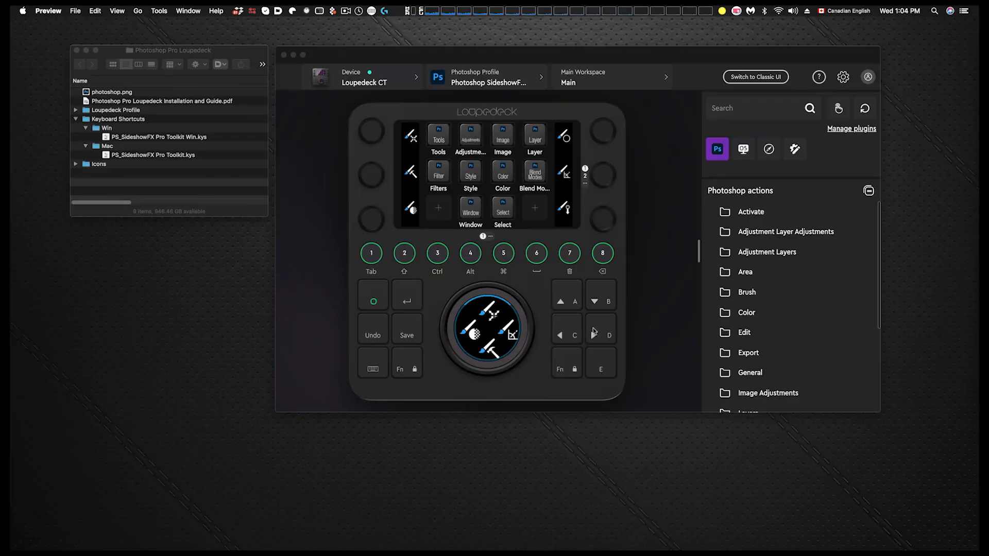
pyautogui.moveTo(624, 323)
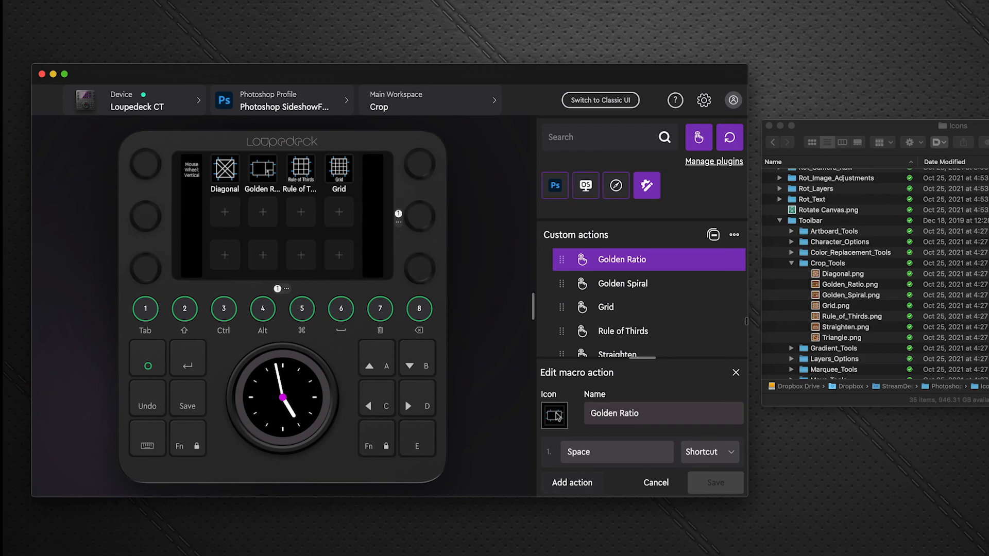
# - Open the Golden Ratio action's icon in Icon Editor and save it
pyautogui.click(554, 415)
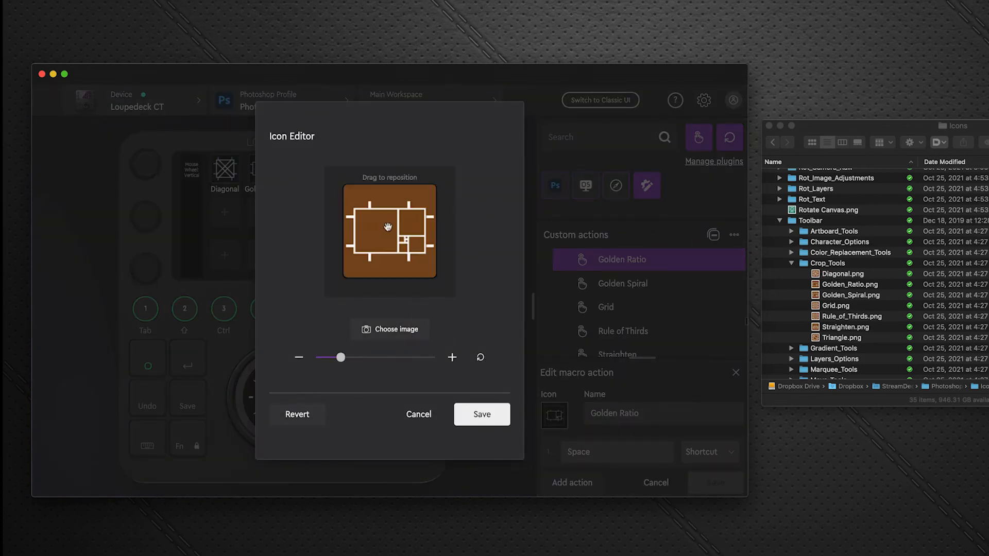
pyautogui.click(481, 414)
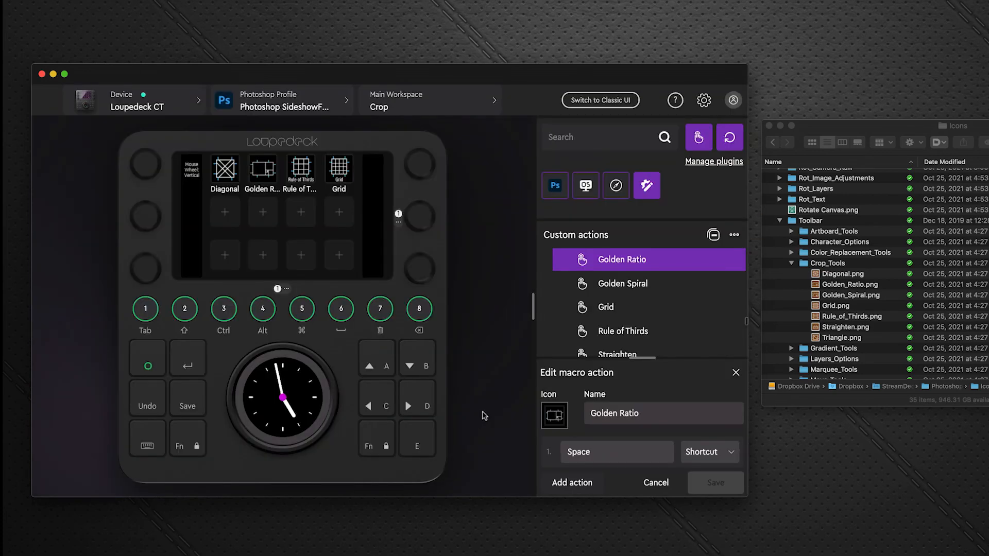